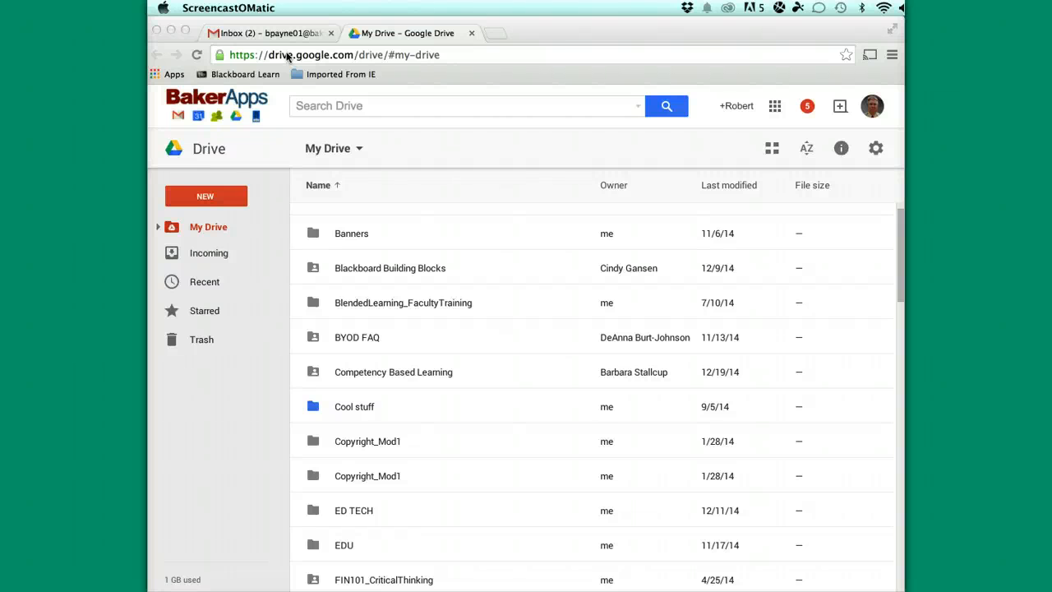
pyautogui.moveTo(543, 396)
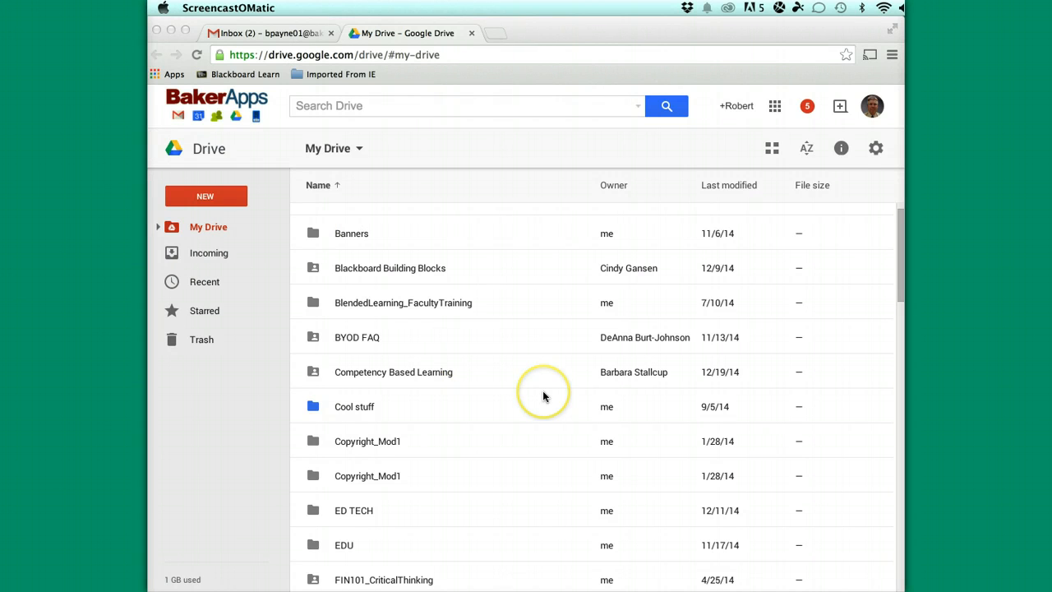
pyautogui.moveTo(542, 396)
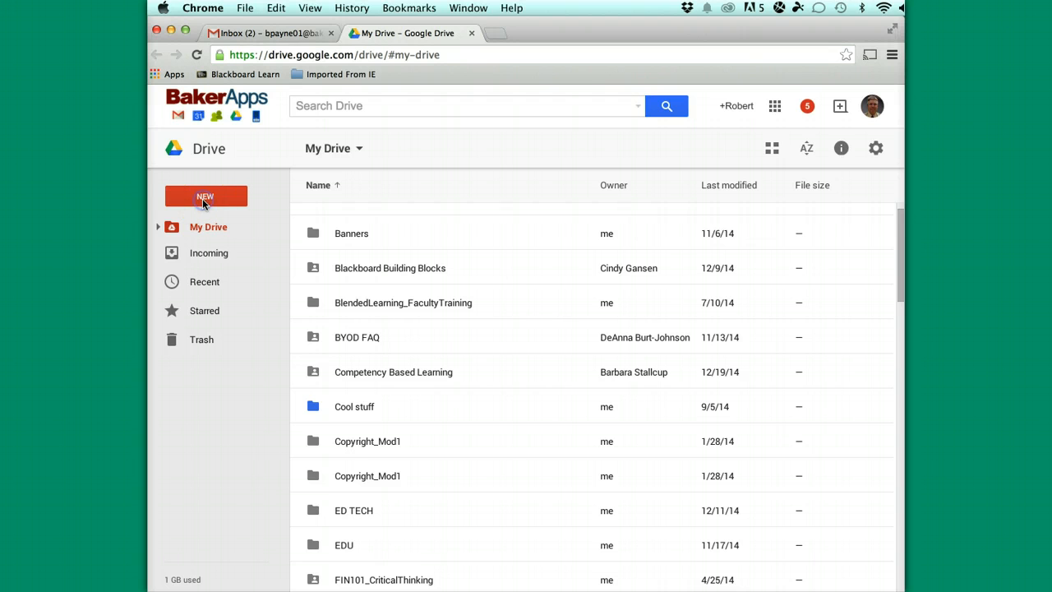
# Create a new Google Form from Drive's New menu under More
pyautogui.click(205, 195)
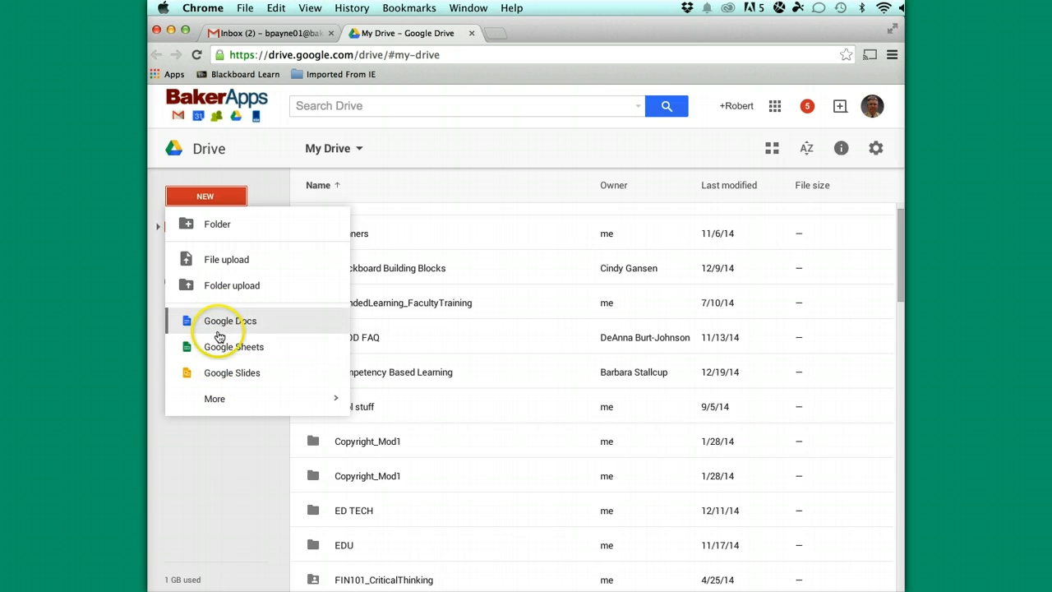
pyautogui.click(213, 400)
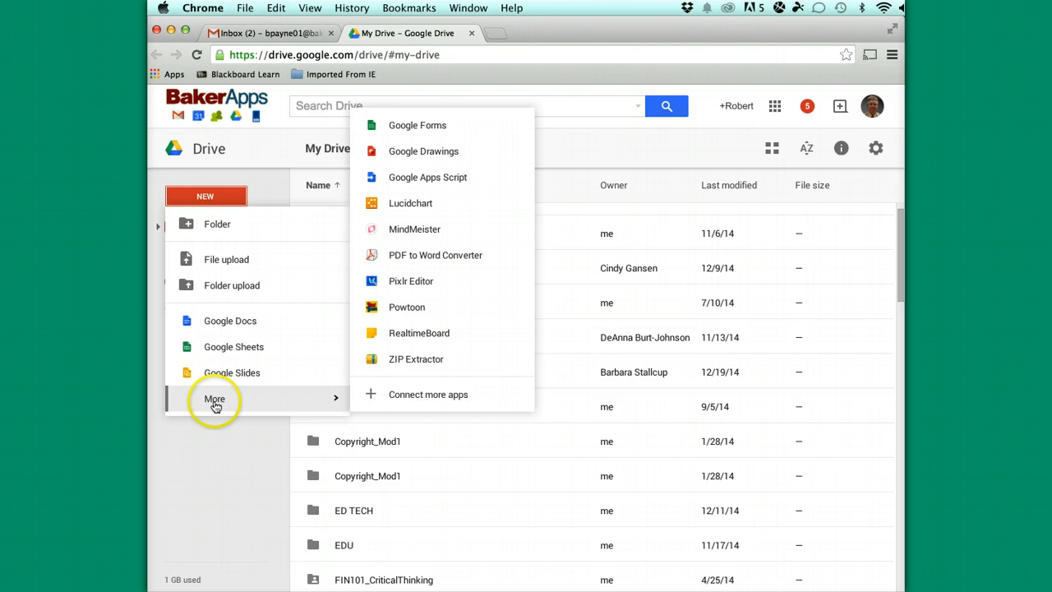
pyautogui.moveTo(339, 405)
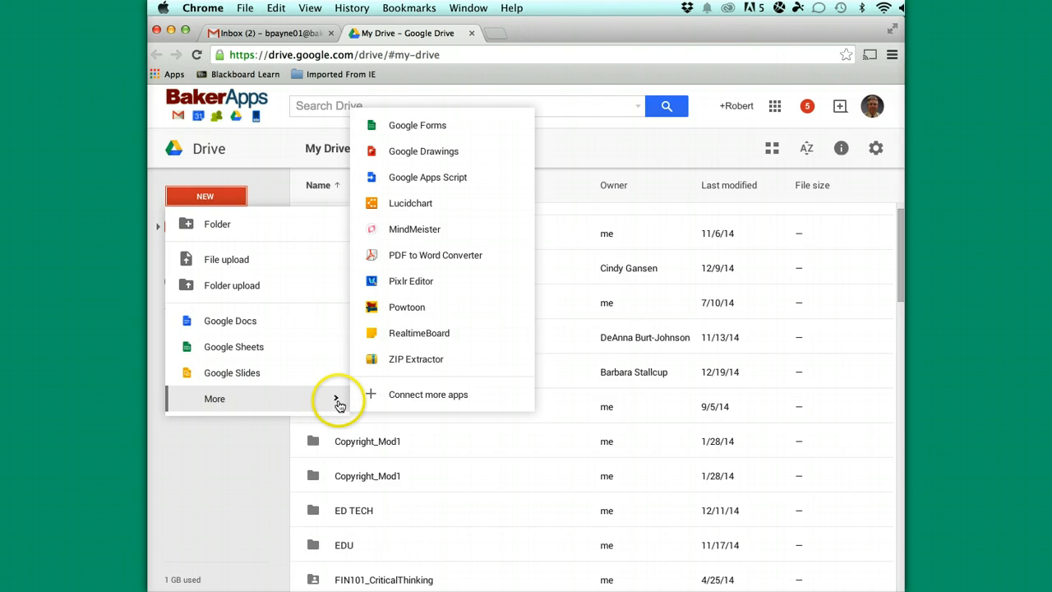
pyautogui.moveTo(439, 125)
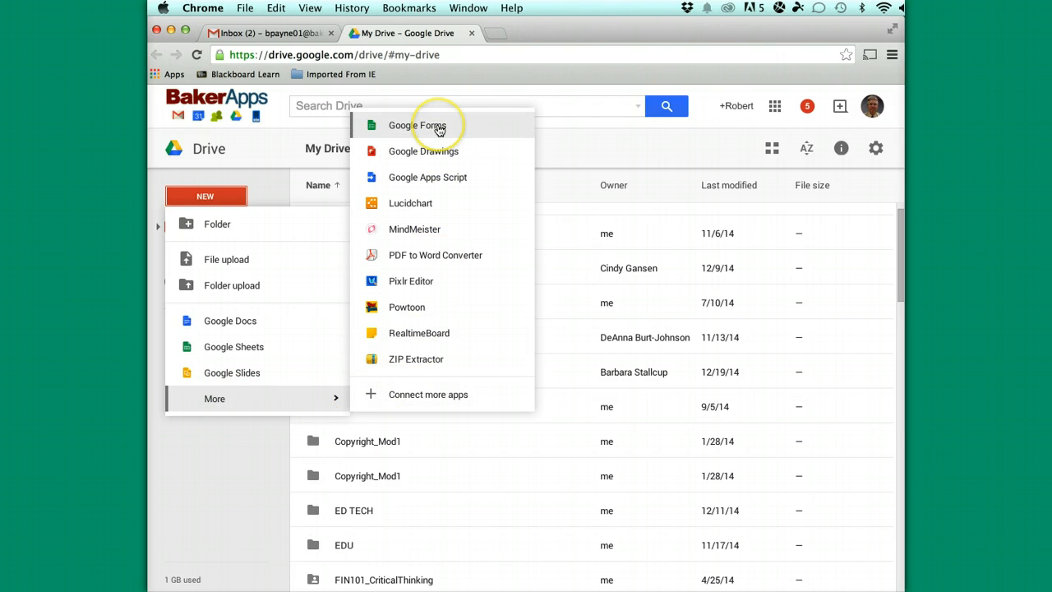
pyautogui.click(418, 125)
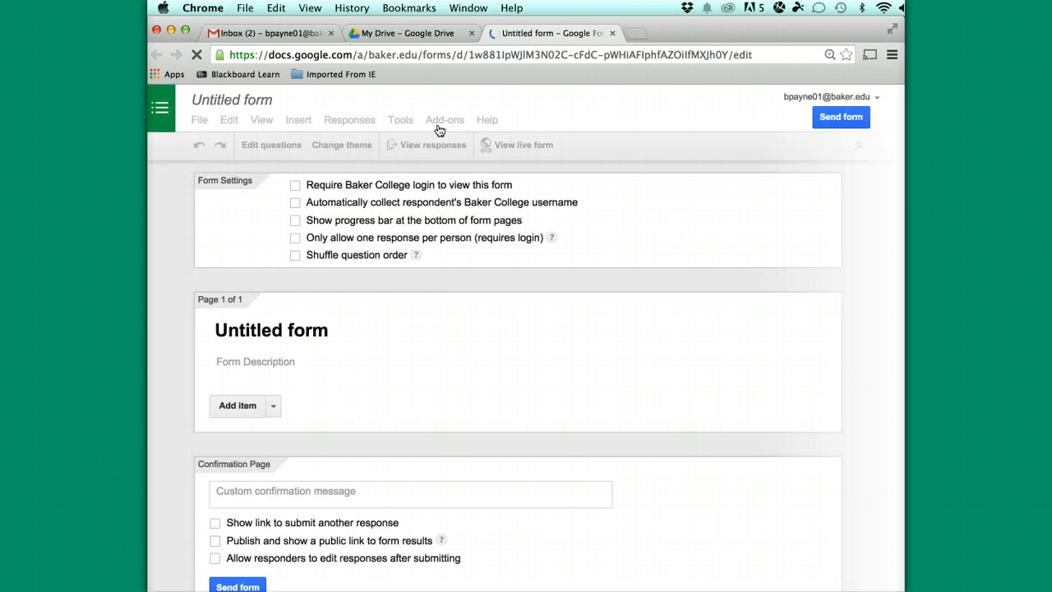
# Select the form title field and clear the default 'Untitled form' text
pyautogui.click(271, 328)
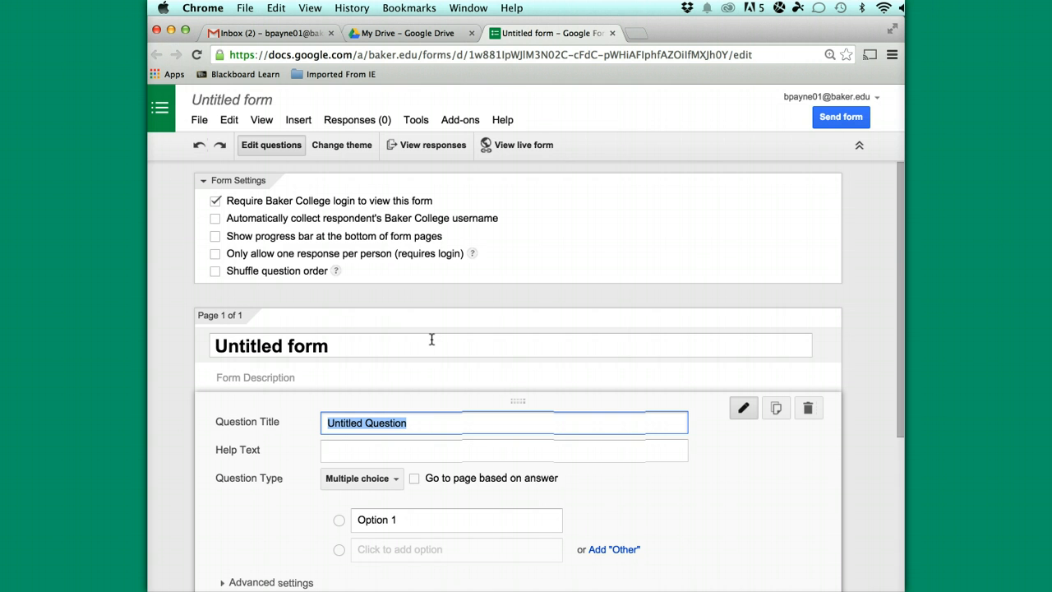
pyautogui.moveTo(360, 345)
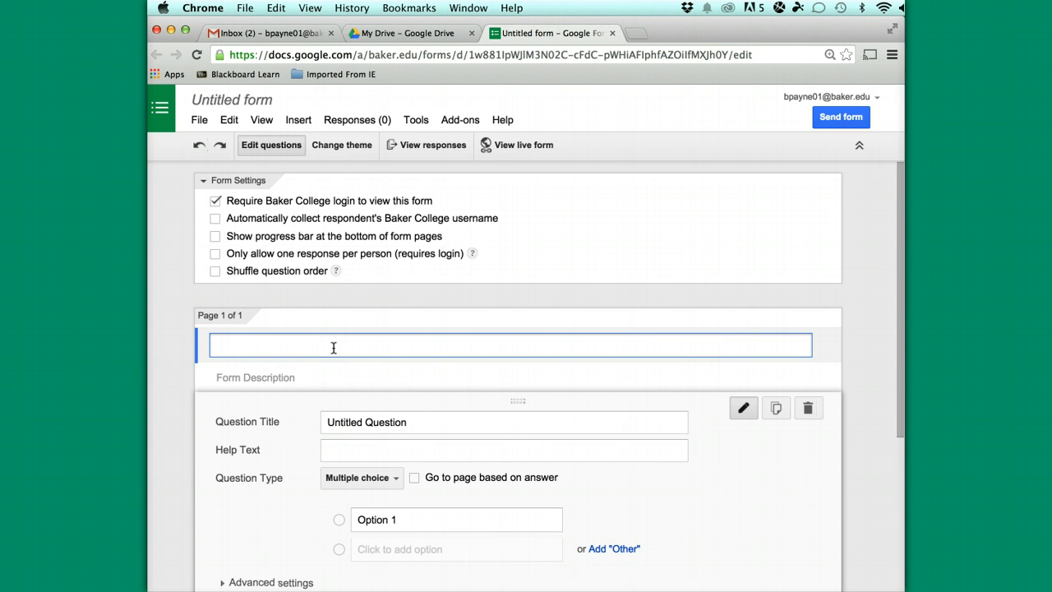
# Enter '1st day info' as the form title
pyautogui.write('1st day')
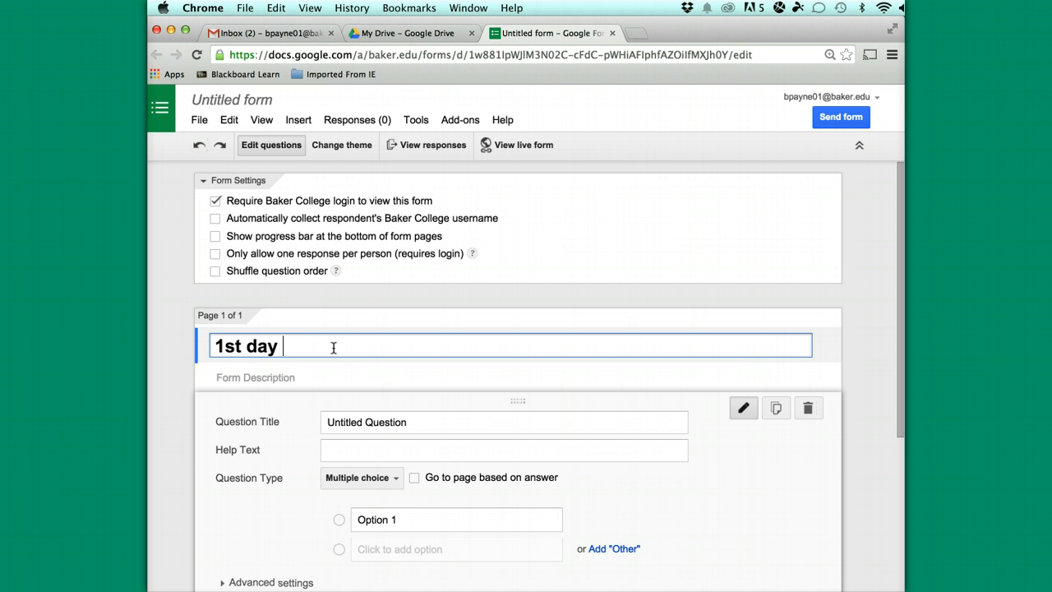
pyautogui.write('info')
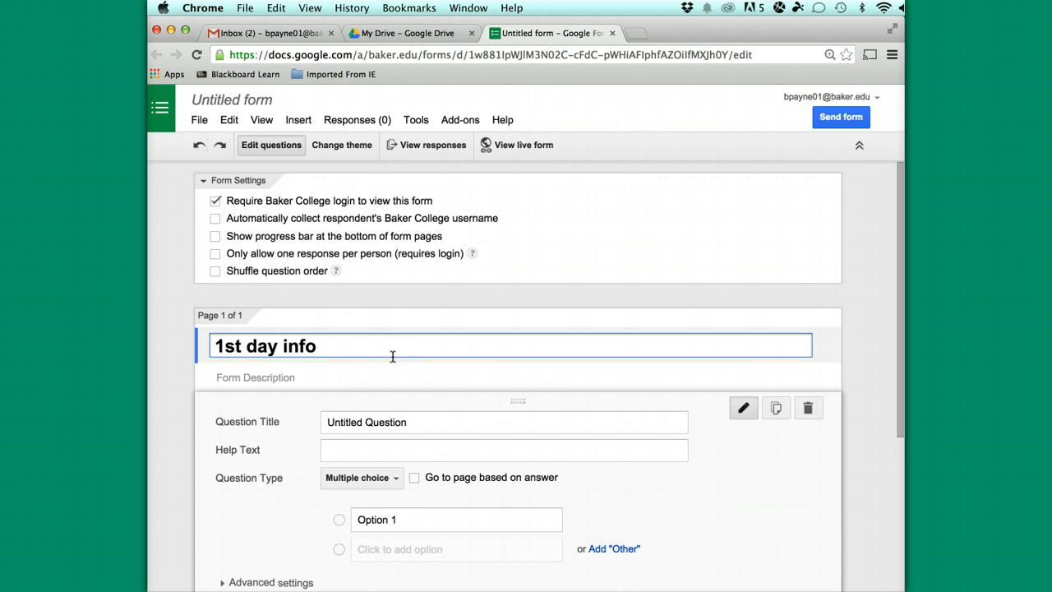
pyautogui.scroll(-3)
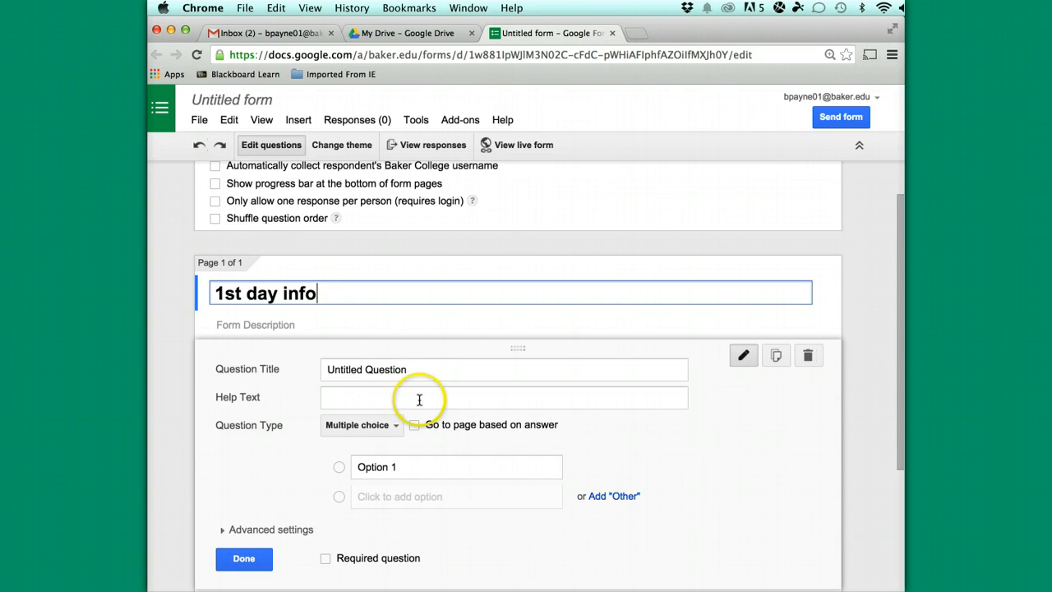
# Make the first question a required Text question titled 'Last Name'
pyautogui.click(503, 369)
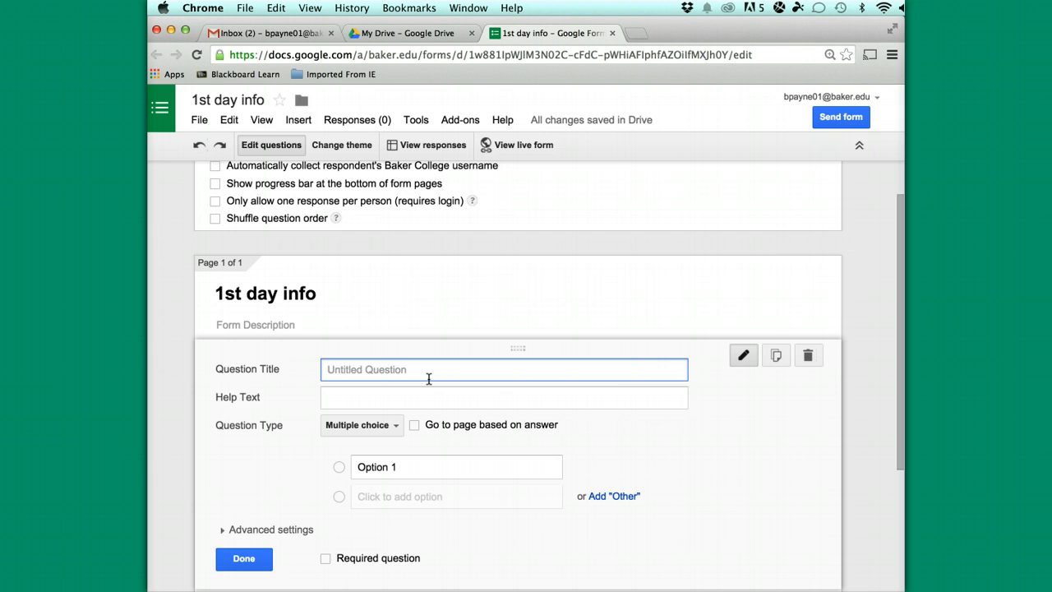
pyautogui.write('Last Name')
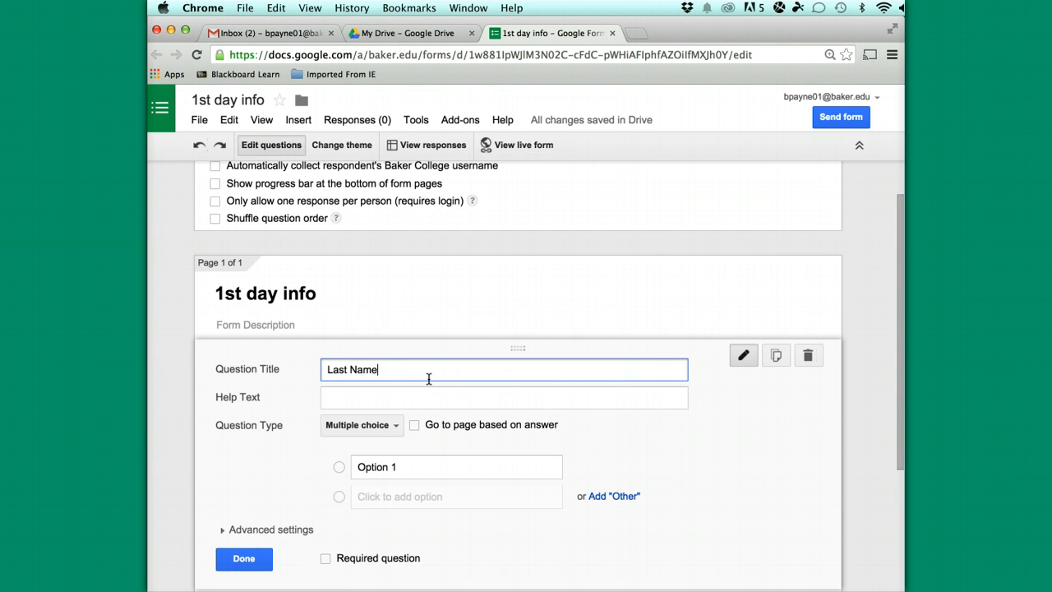
pyautogui.click(360, 424)
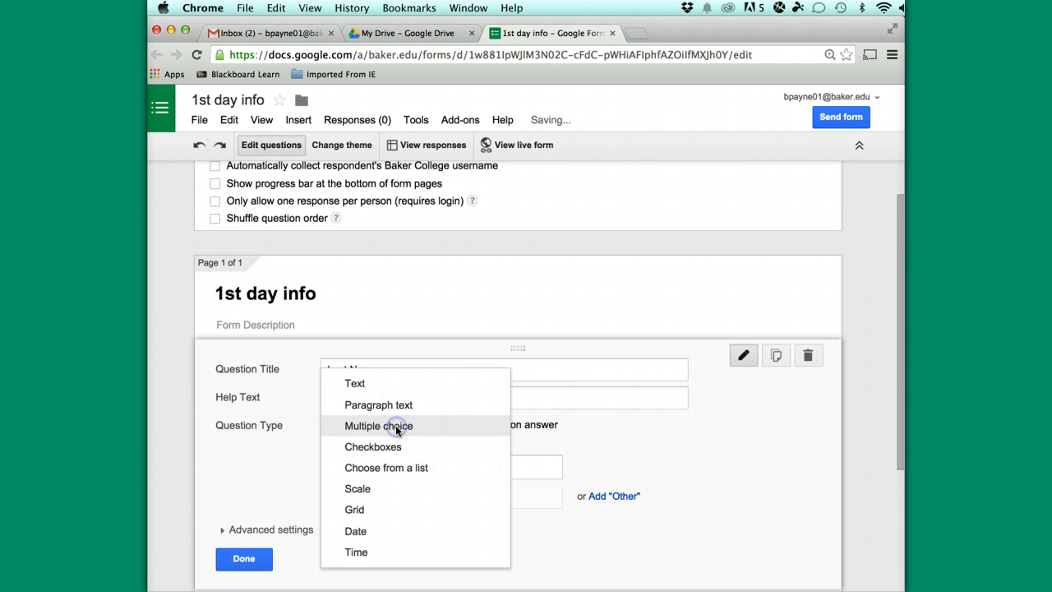
pyautogui.moveTo(355, 383)
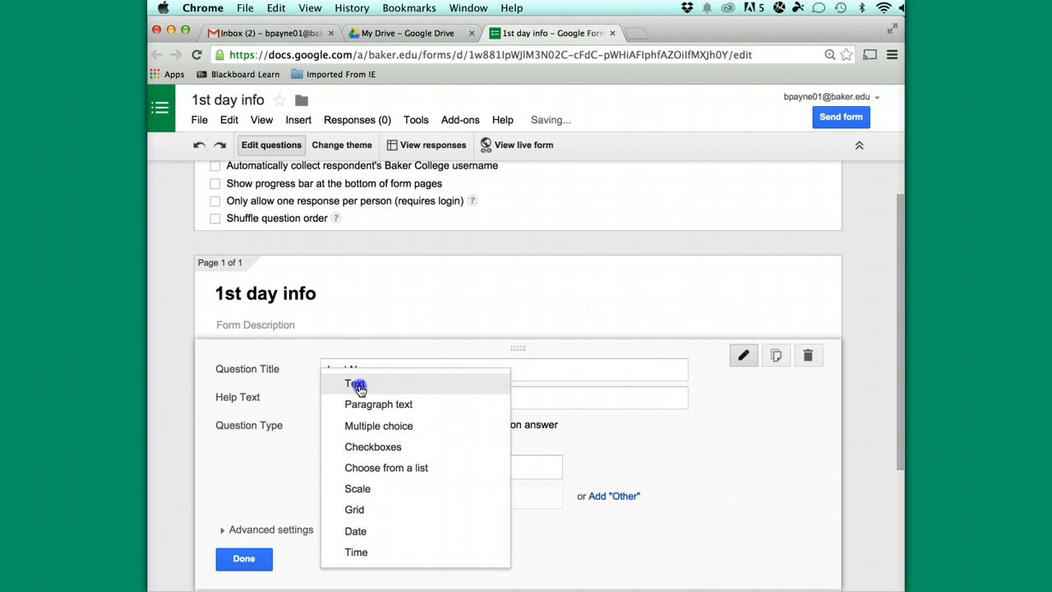
pyautogui.click(353, 383)
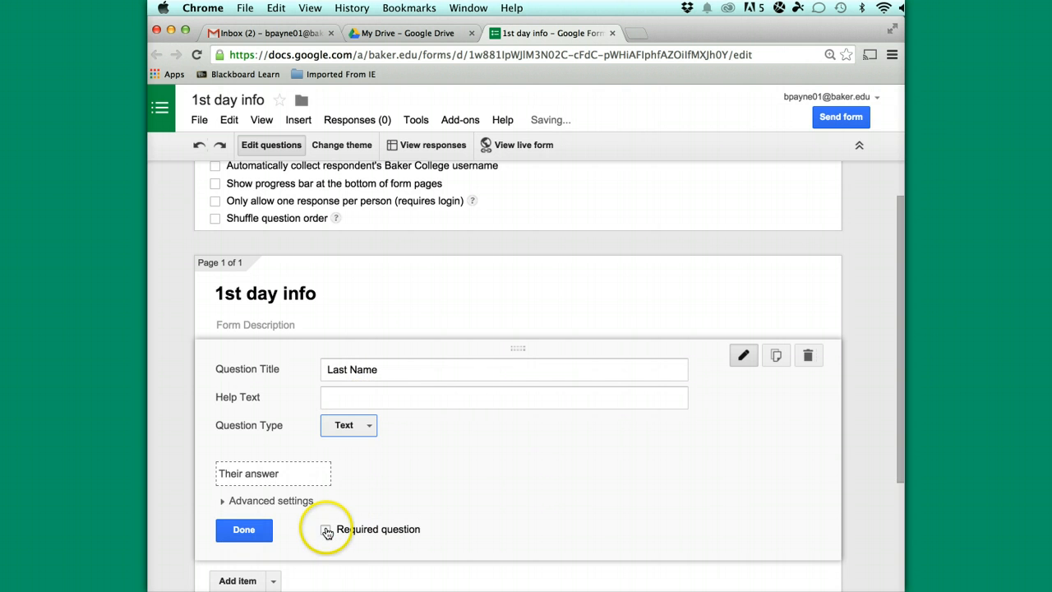
pyautogui.click(325, 529)
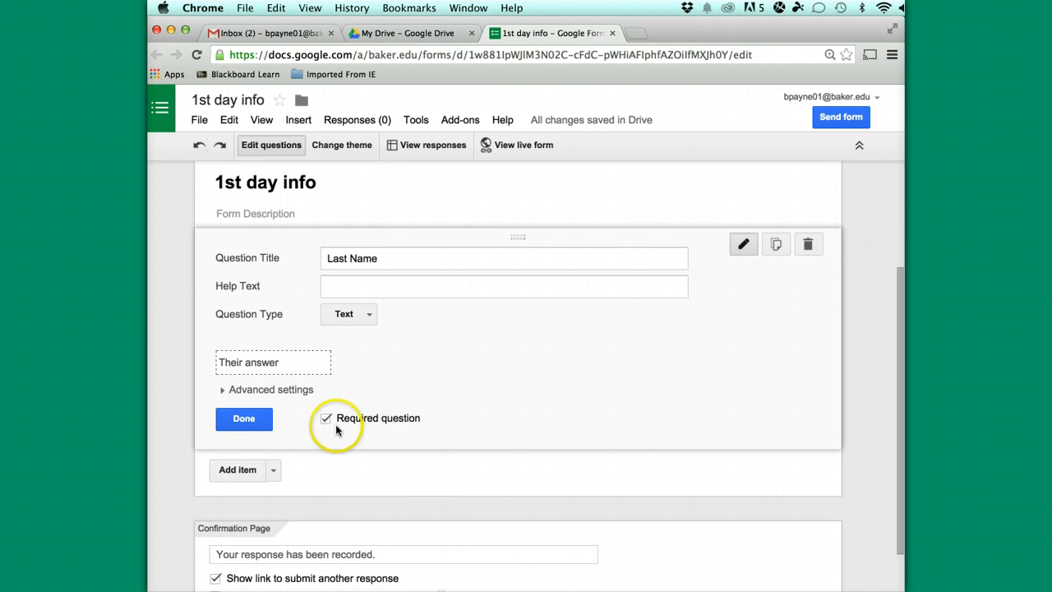
pyautogui.click(326, 420)
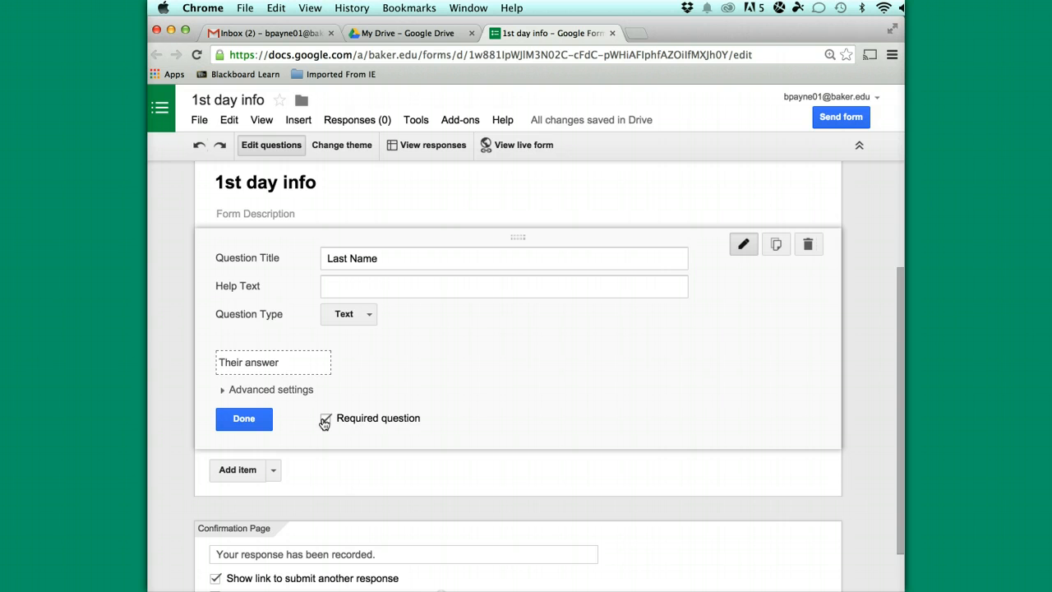
pyautogui.click(326, 417)
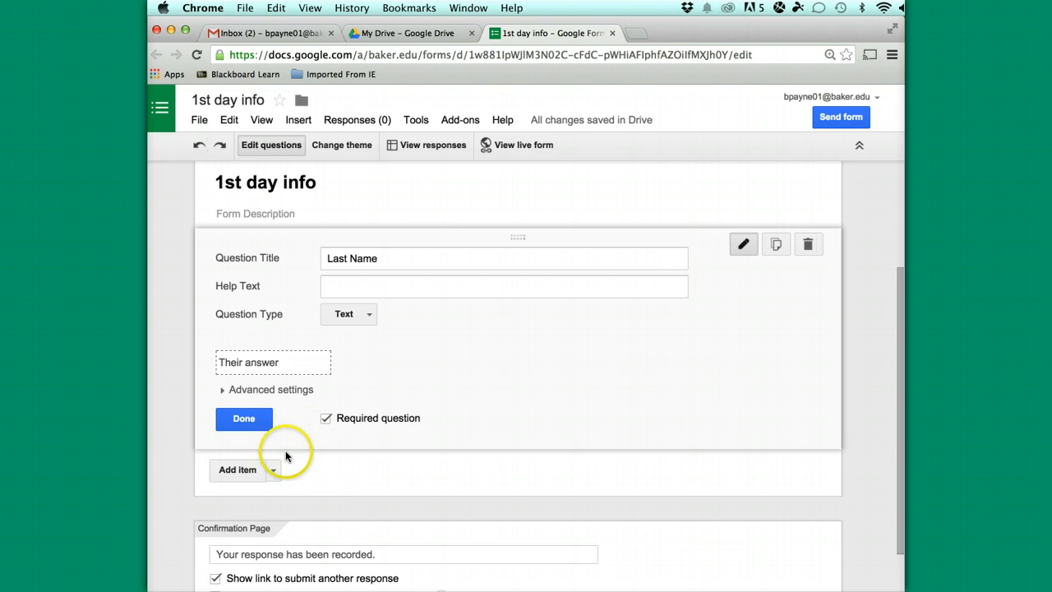
pyautogui.moveTo(304, 457)
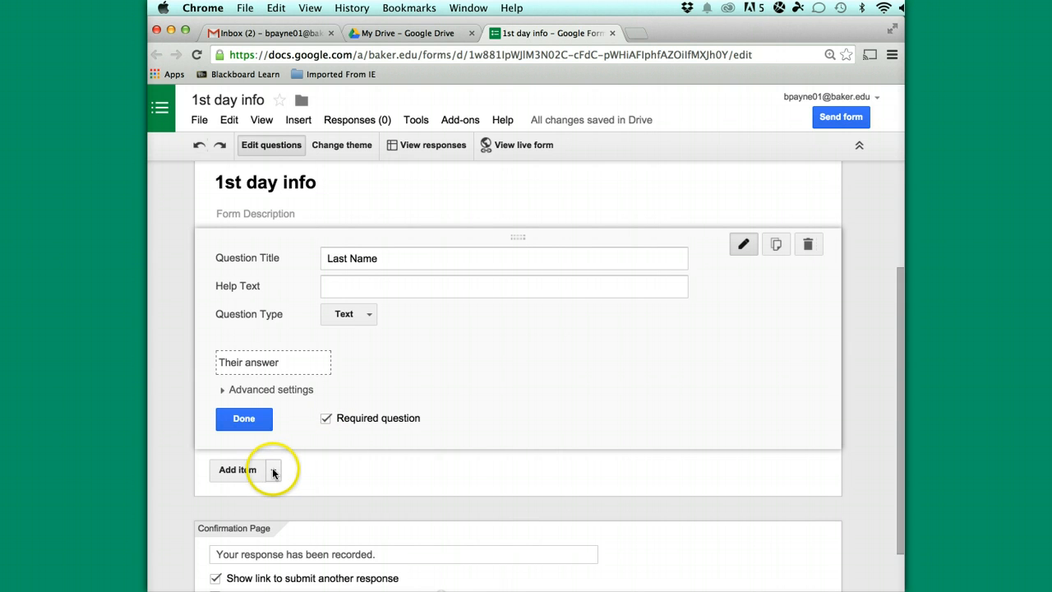
# Add a second required text question titled 'First Name'
pyautogui.click(273, 470)
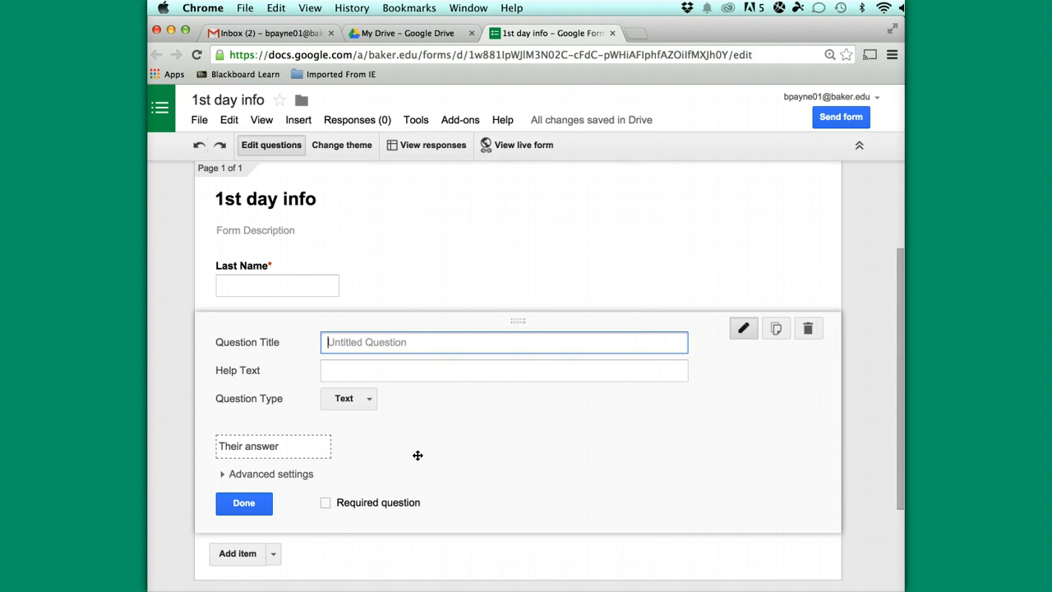
pyautogui.write('First Name')
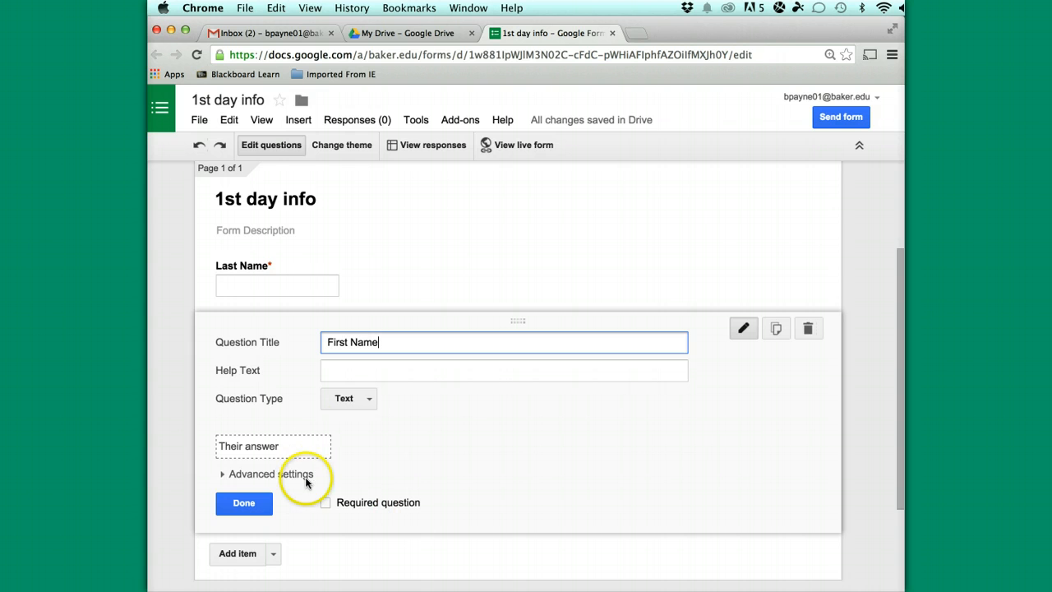
pyautogui.click(326, 503)
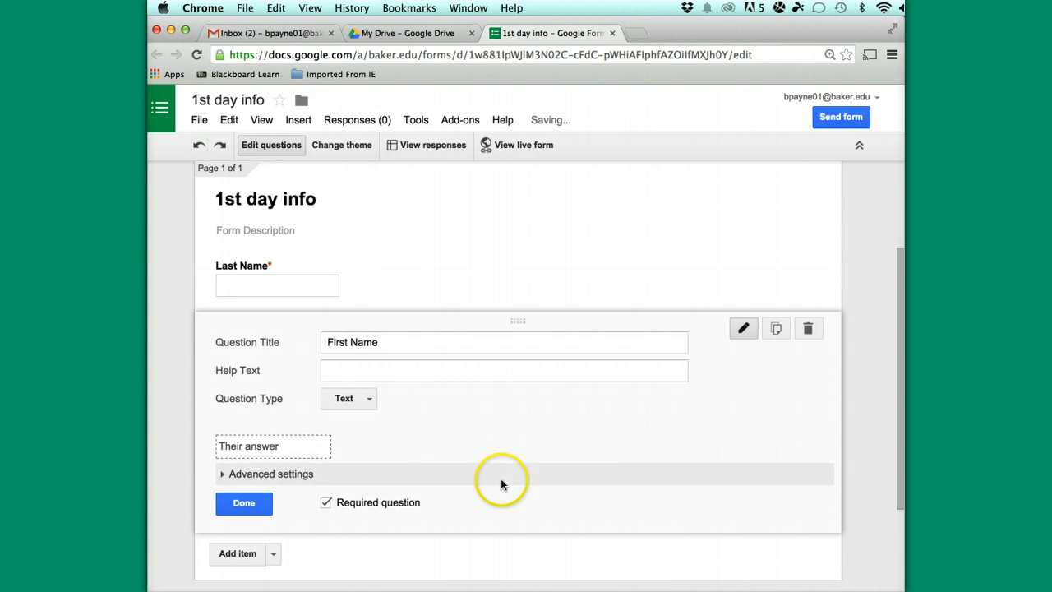
pyautogui.scroll(-3)
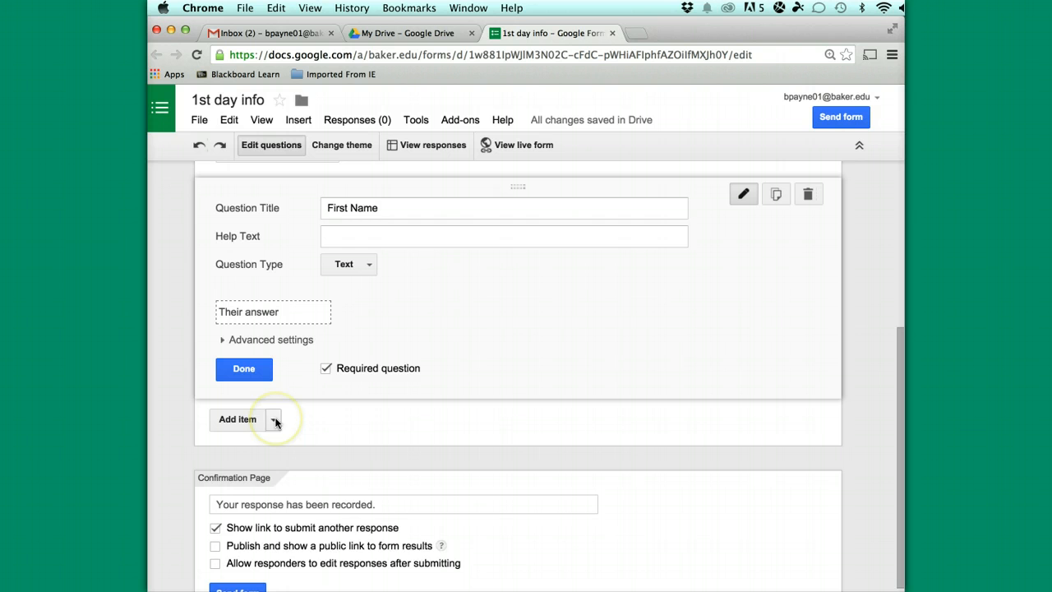
# Add a multiple-choice question titled 'What is your major'
pyautogui.click(273, 419)
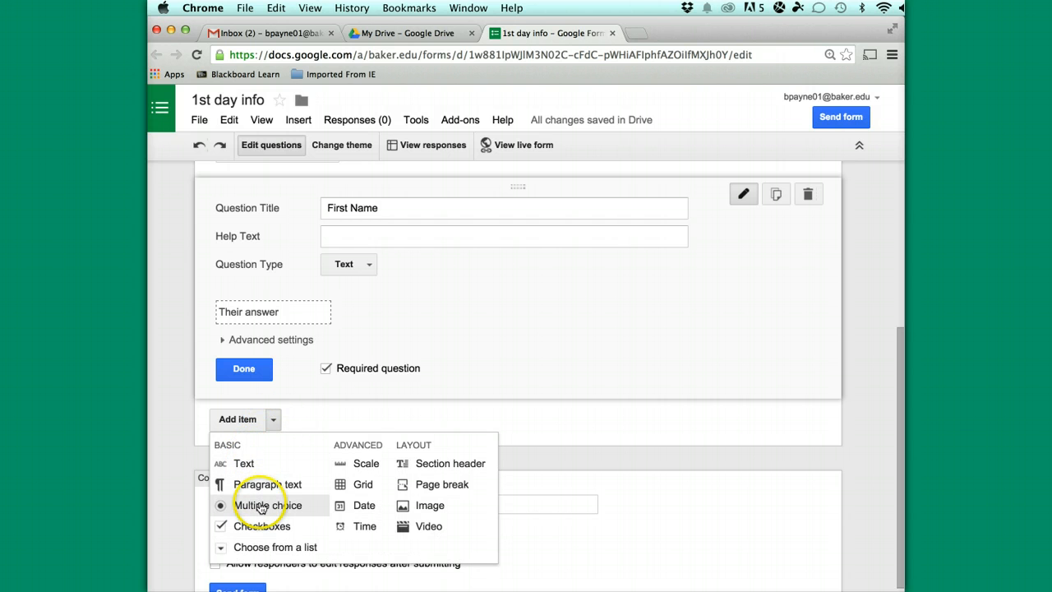
pyautogui.click(269, 504)
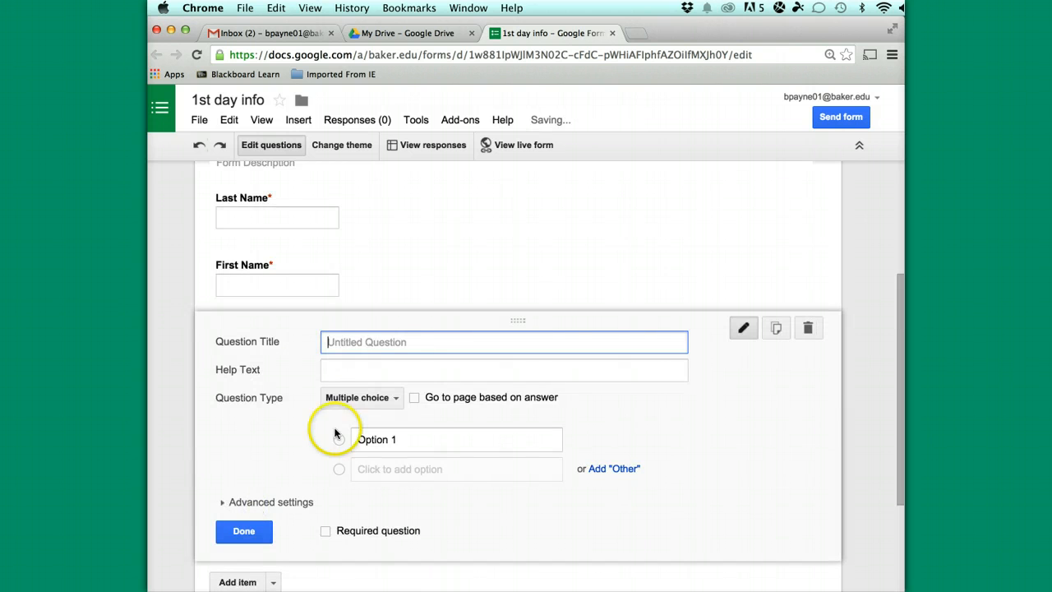
pyautogui.write('What is your maj')
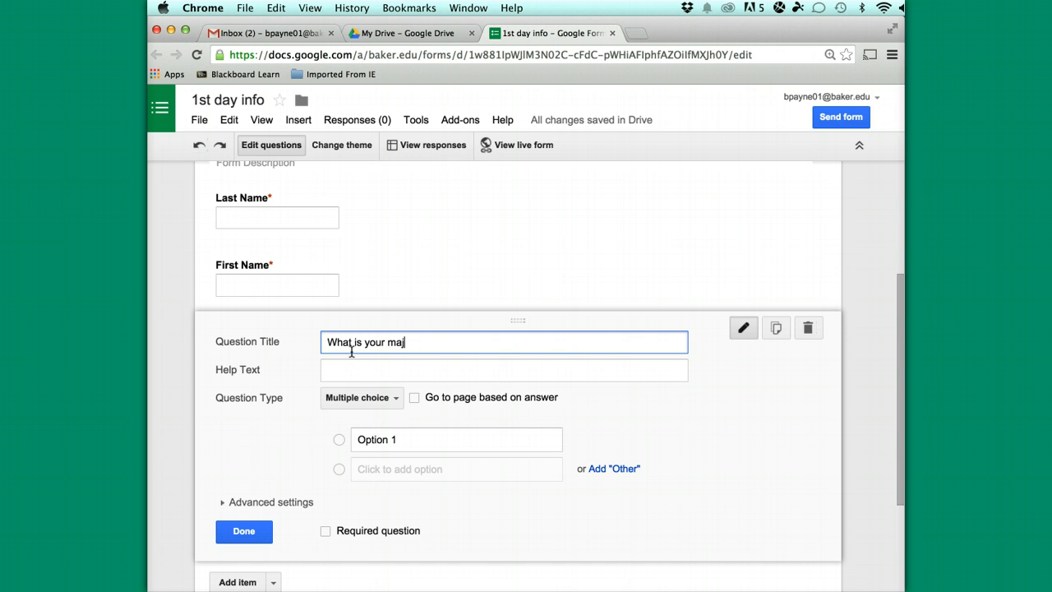
pyautogui.write('or')
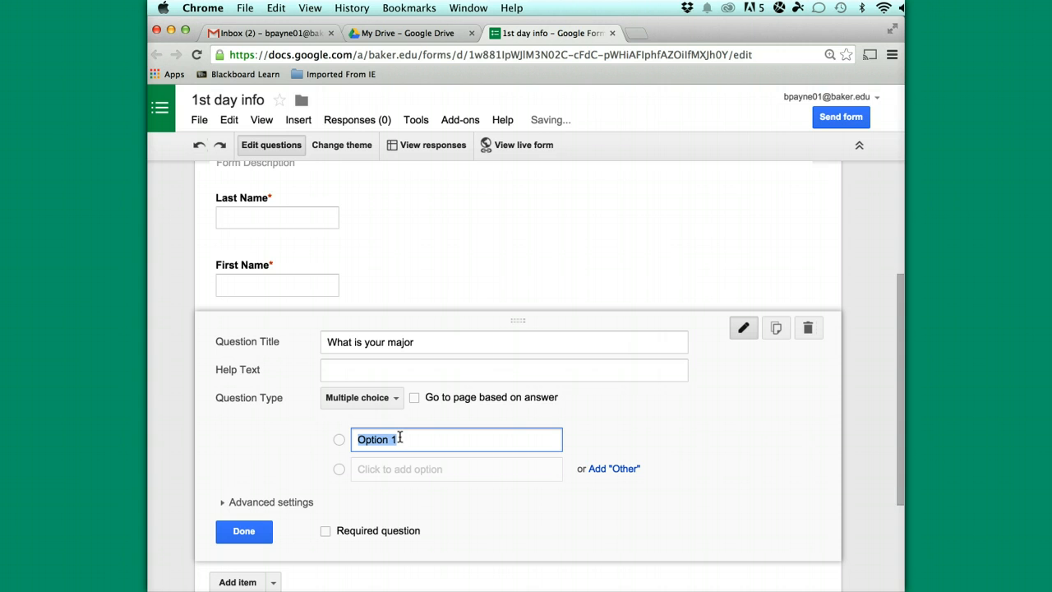
# List the options Management, Marketing, Accounting, HR, Entrepreneurial and Administrative Professional
pyautogui.write('Management')
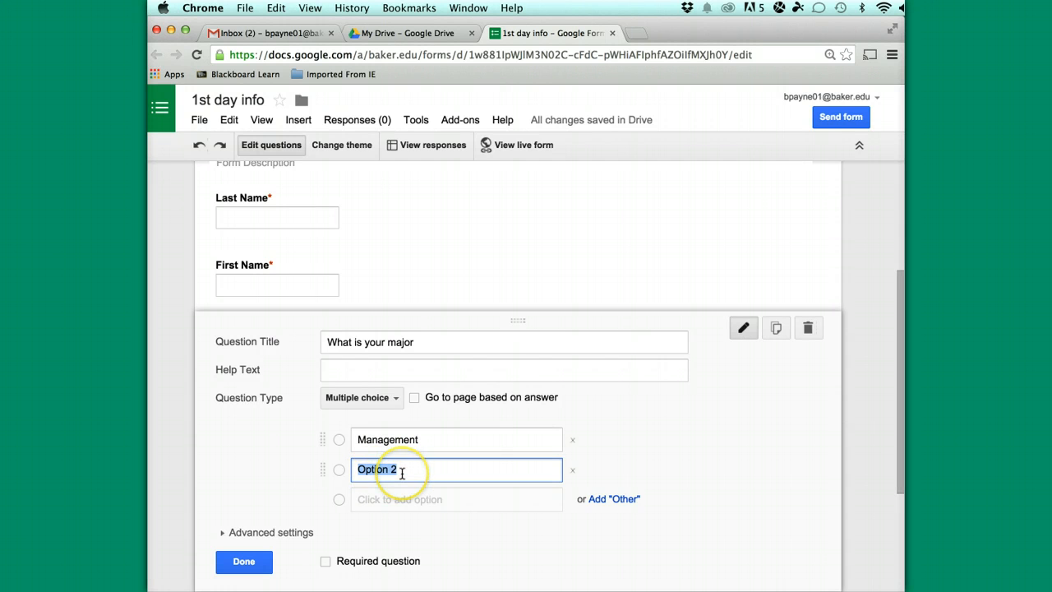
pyautogui.write('Marketing')
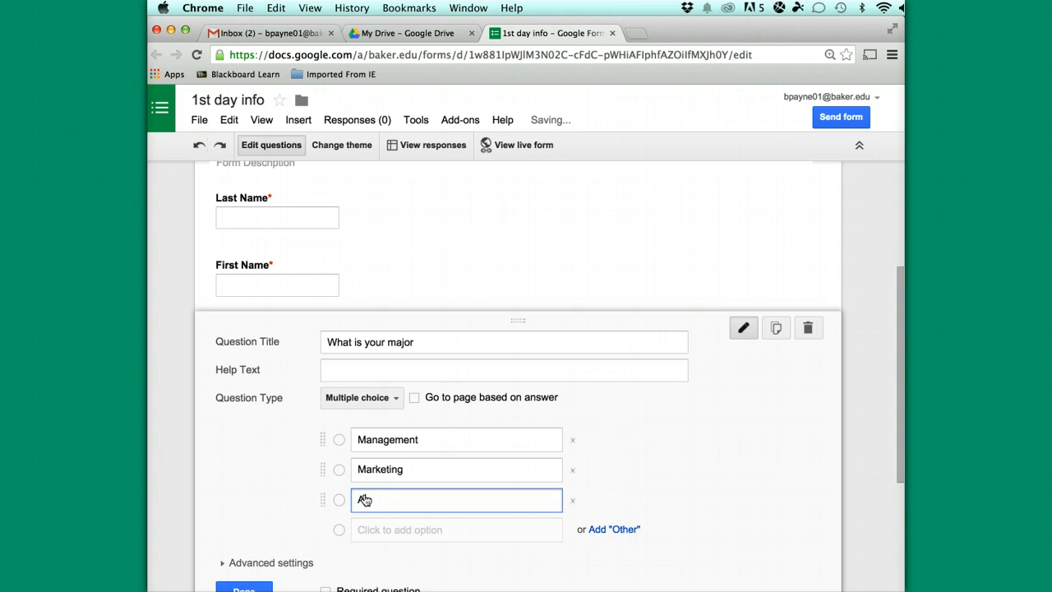
pyautogui.write('Accounting')
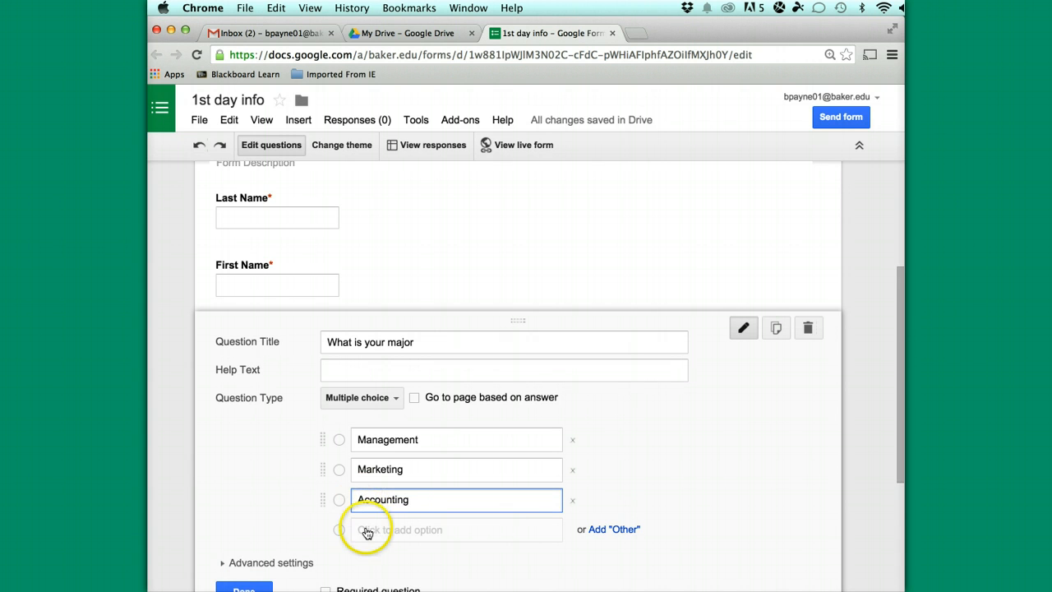
pyautogui.write('HR')
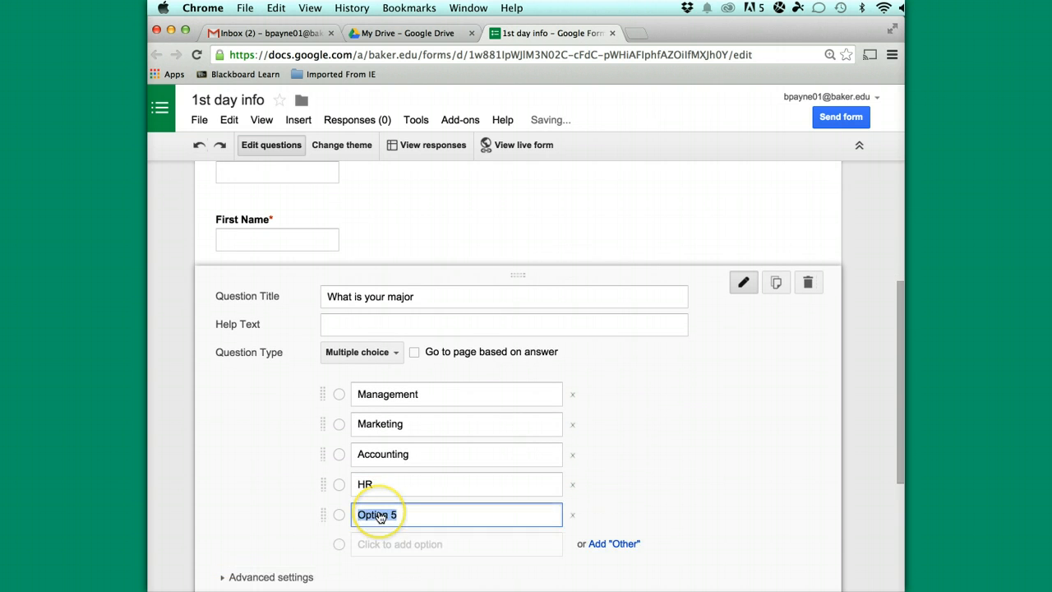
pyautogui.write('Entrepren')
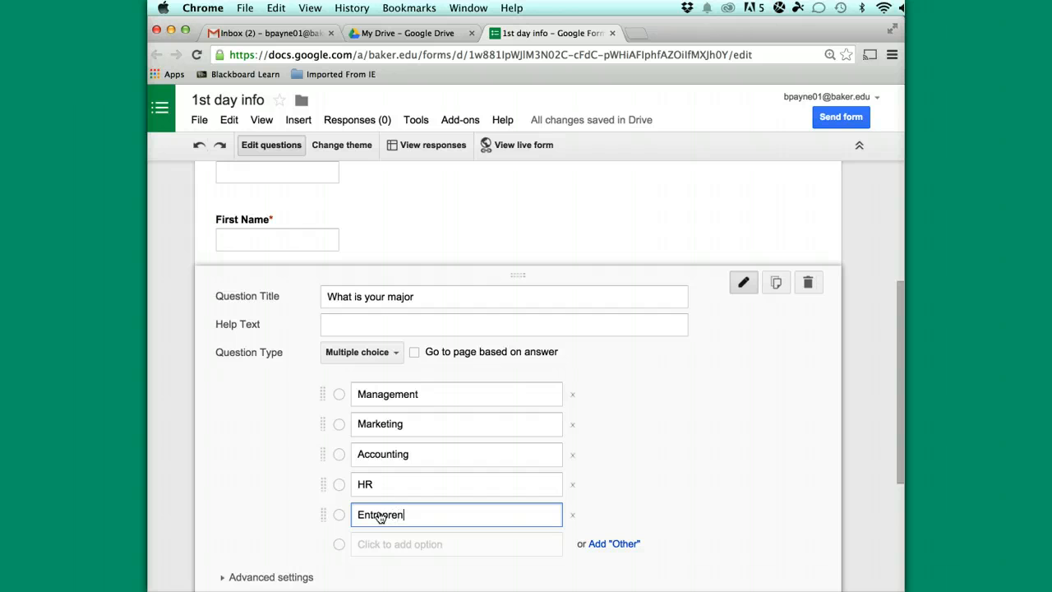
pyautogui.write('eurial')
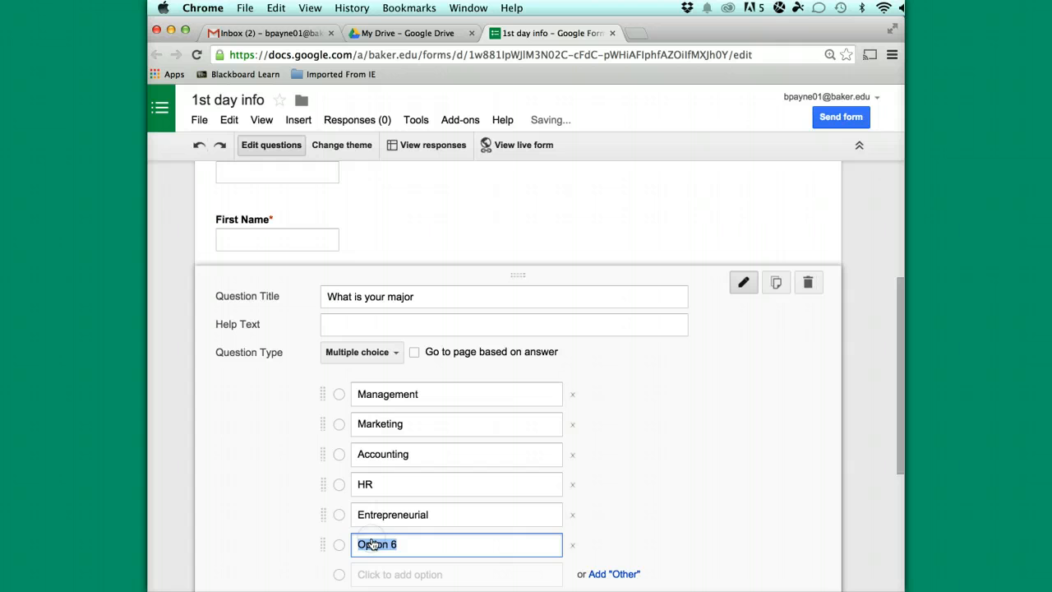
pyautogui.write('Administrative Prof')
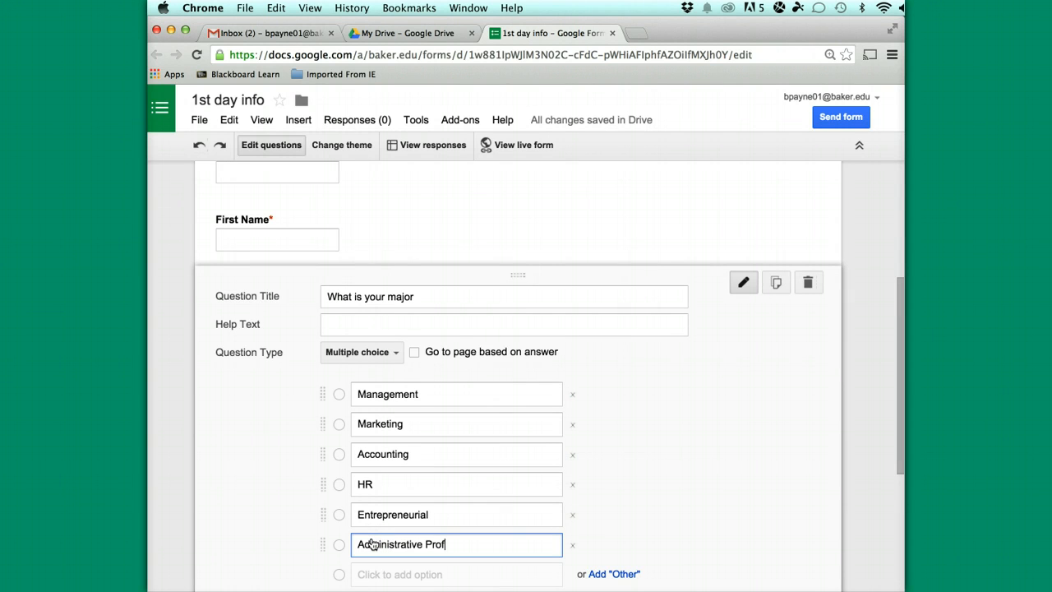
pyautogui.write('essional')
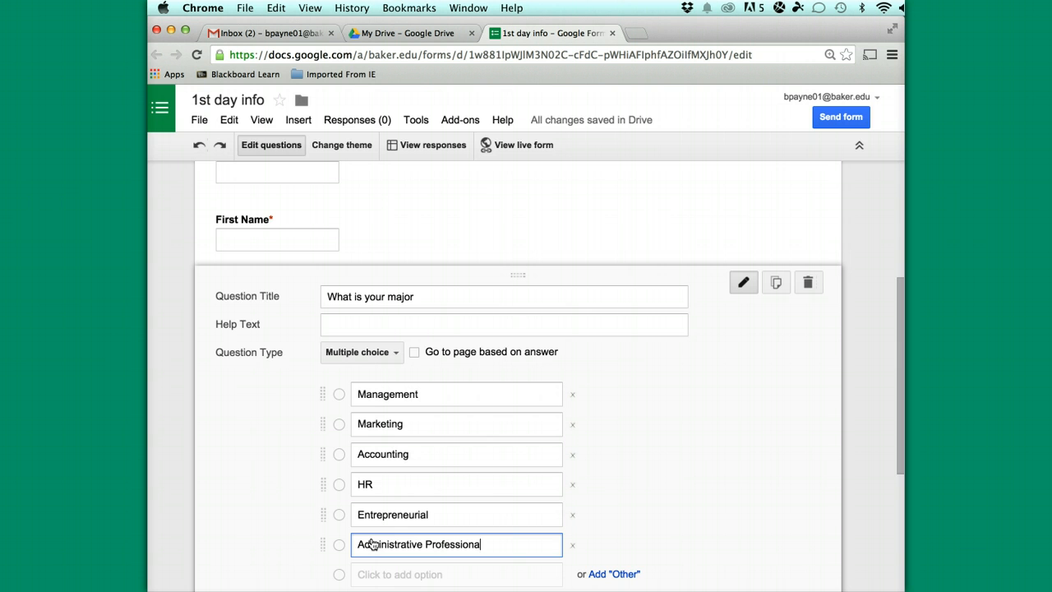
# Add an Other choice and make the major question required
pyautogui.scroll(-3)
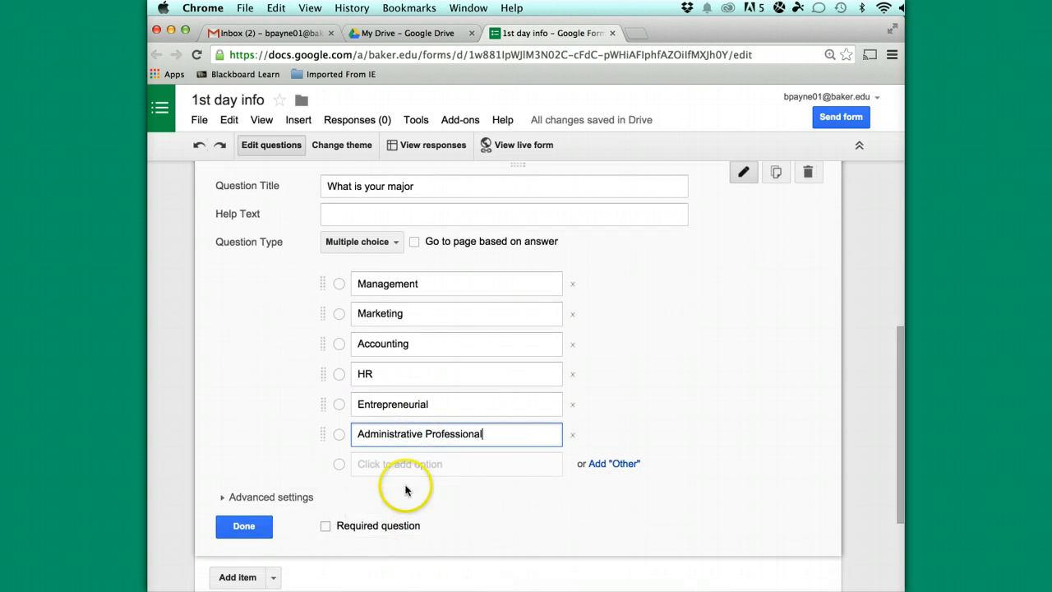
pyautogui.moveTo(401, 321)
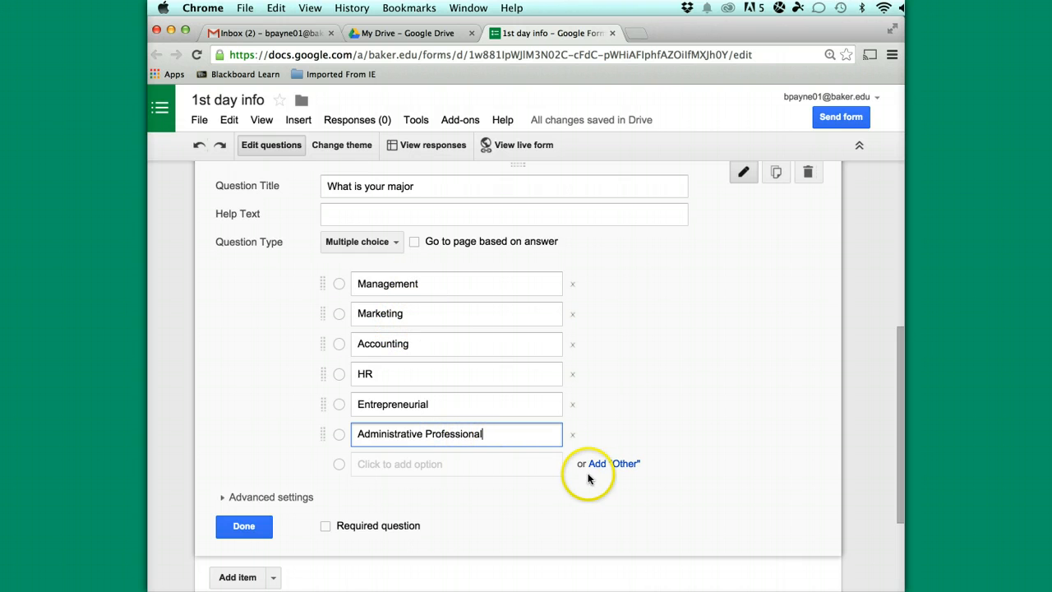
pyautogui.click(595, 463)
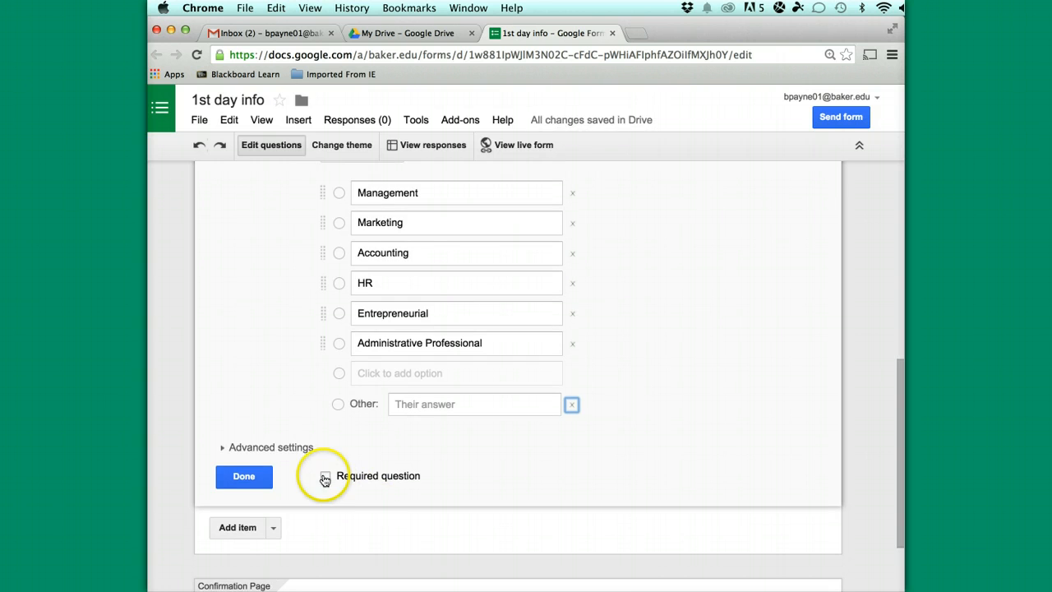
pyautogui.click(326, 475)
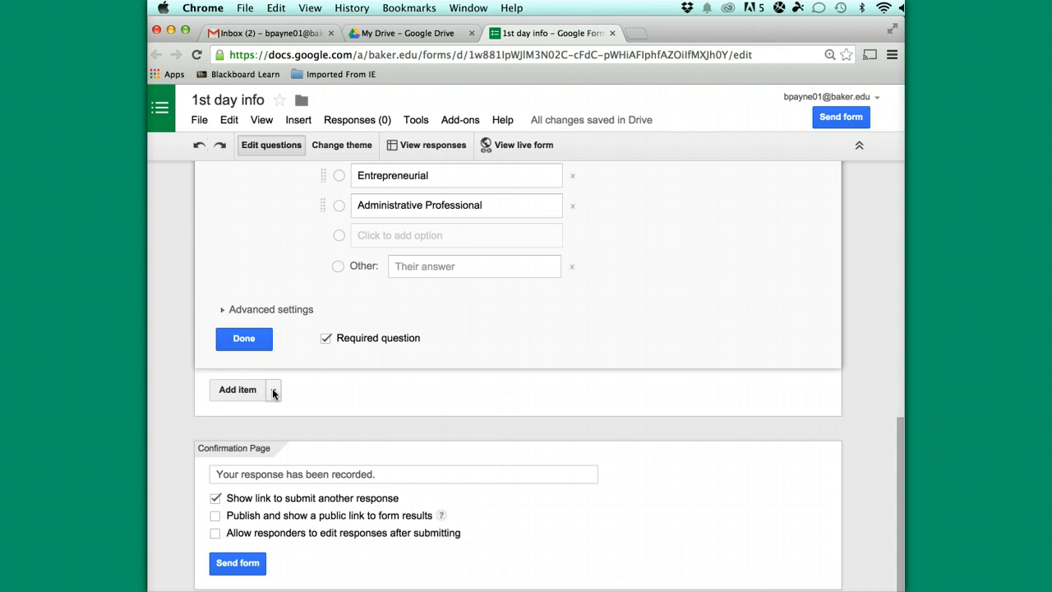
# Add a multiple-choice question 'How many years have you been attending Baker College'
pyautogui.click(273, 388)
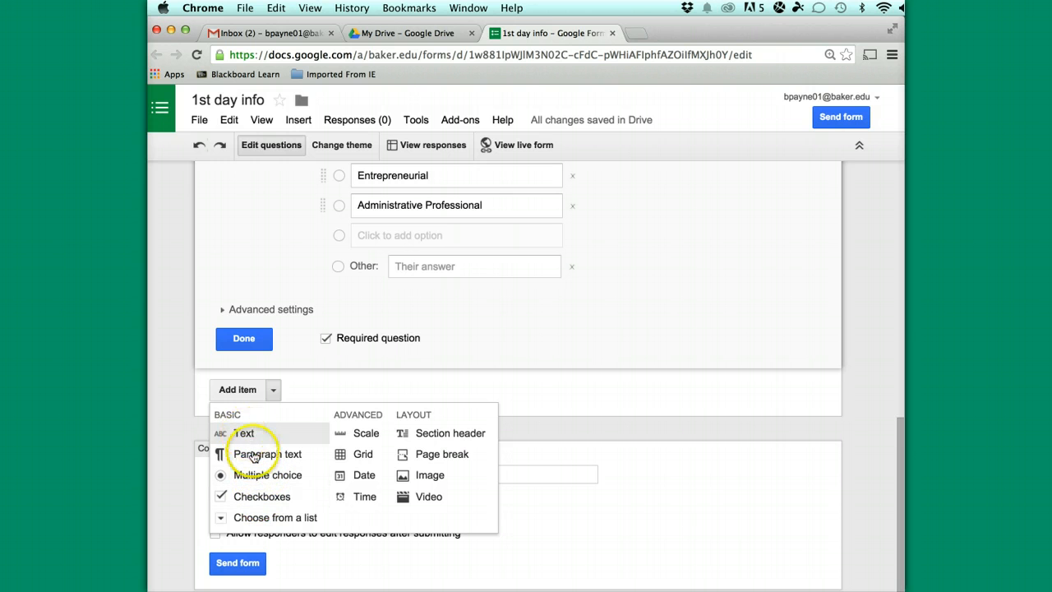
pyautogui.click(268, 473)
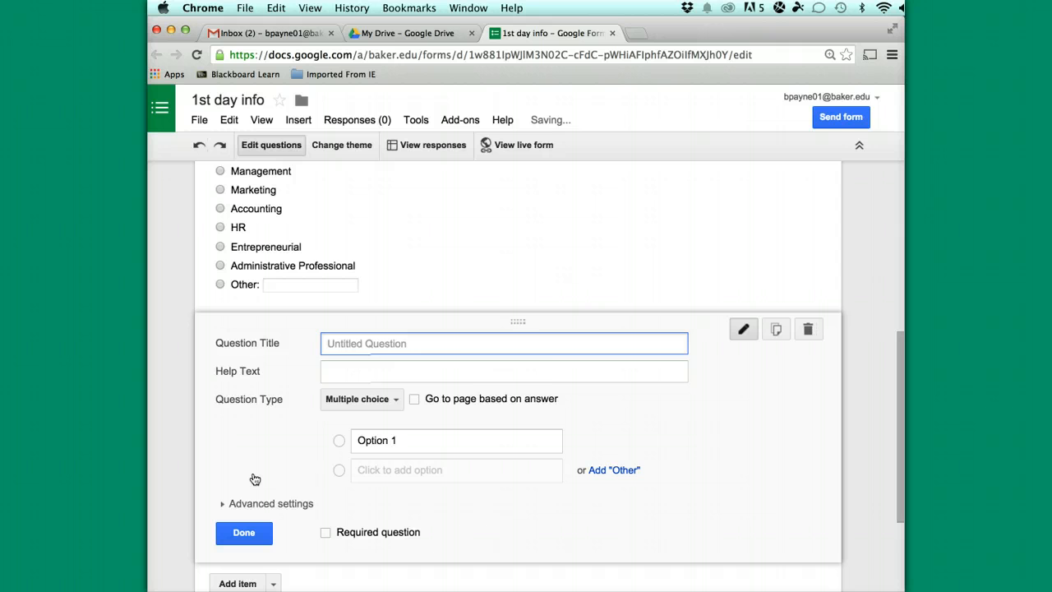
pyautogui.write('How many')
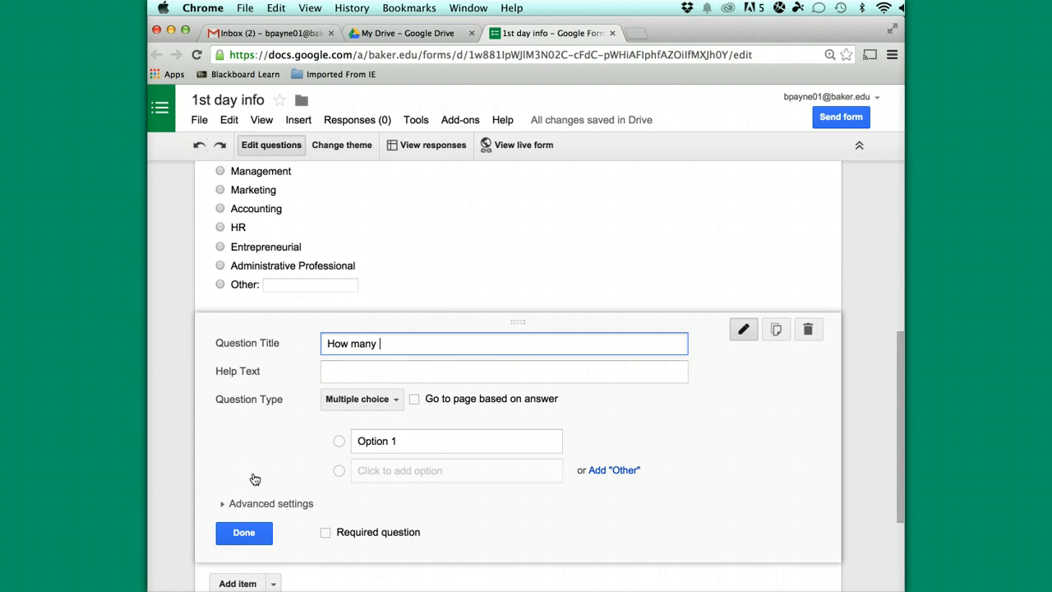
pyautogui.write('years have you beeen a')
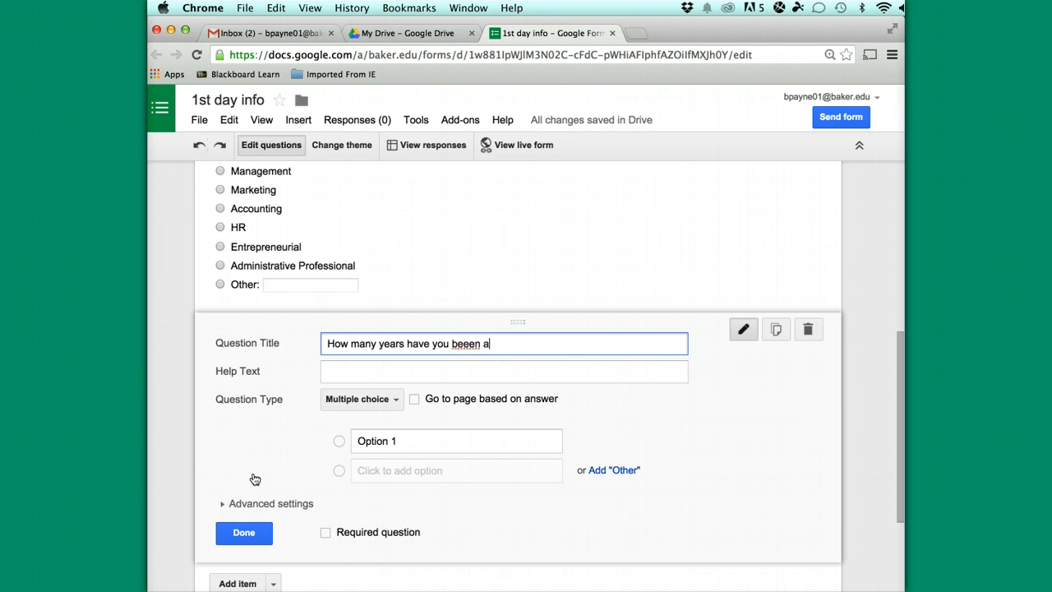
pyautogui.write('ttending Ba')
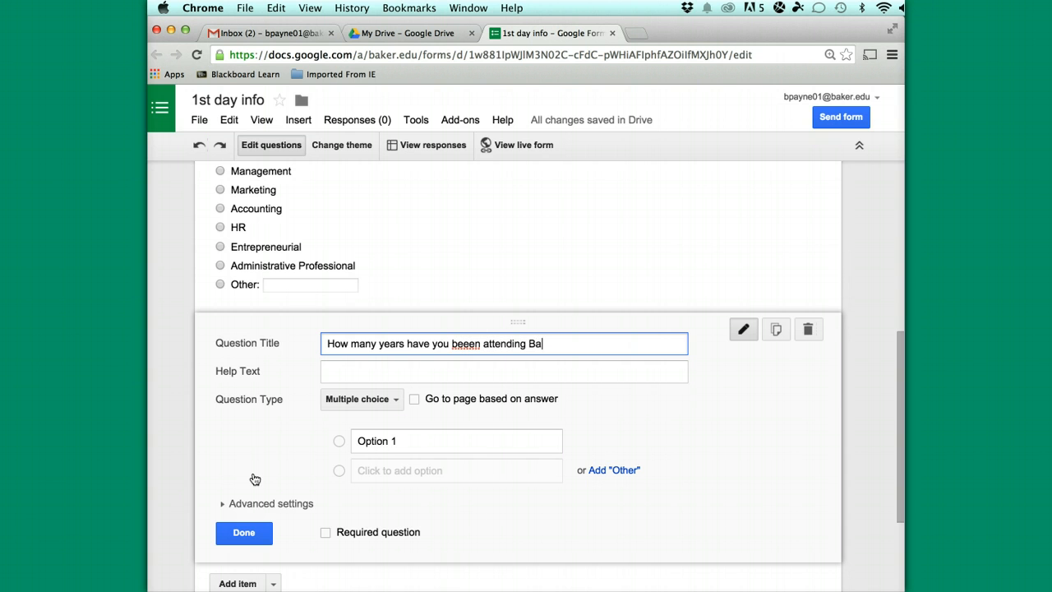
pyautogui.write('ker College')
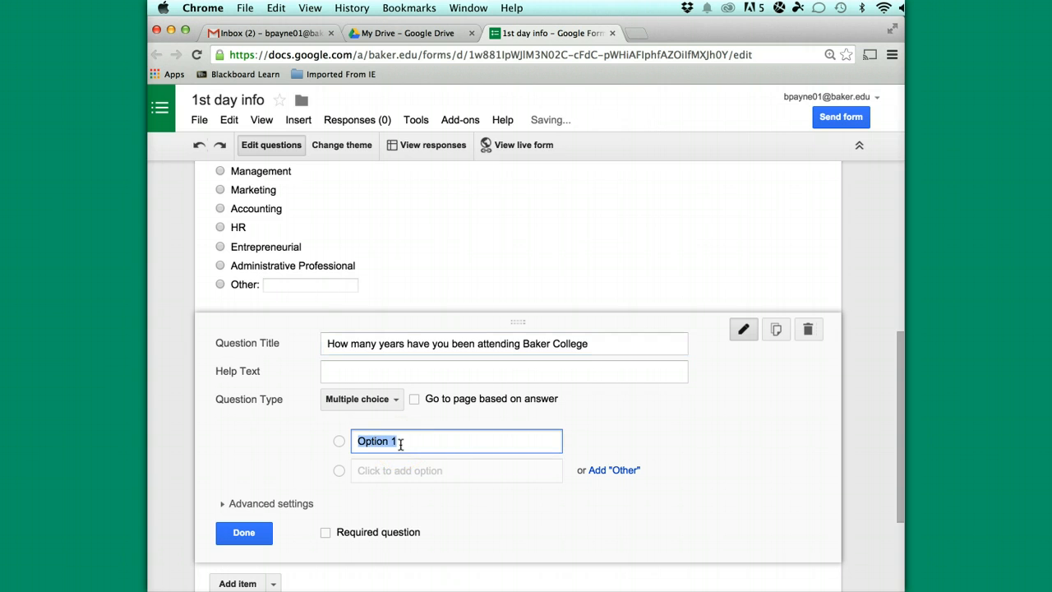
# Give it options less than 1, 1-2 years, 3-4 year, over 4 years and make it required
pyautogui.write('less than')
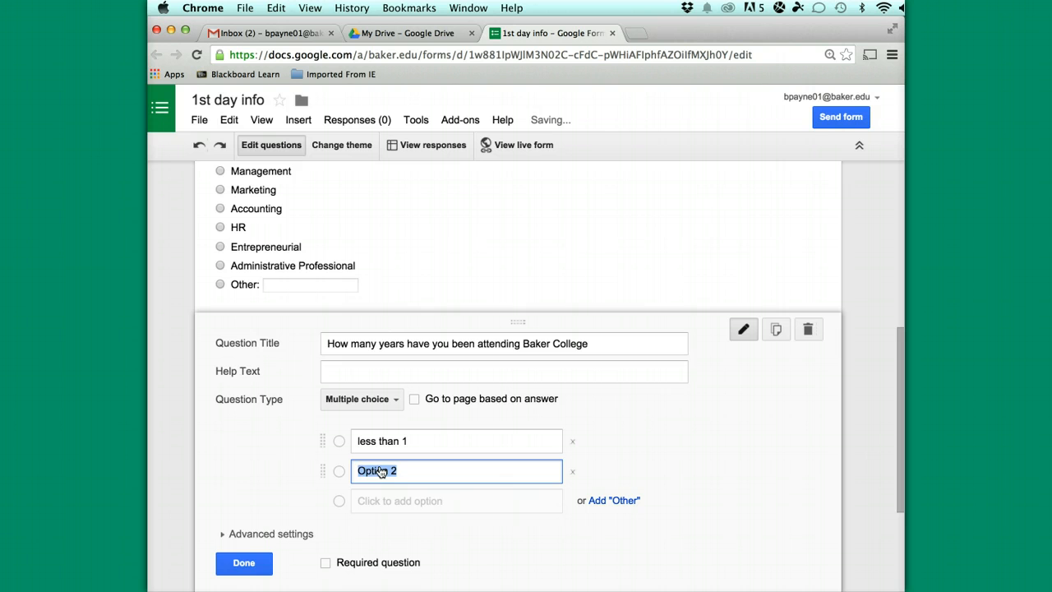
pyautogui.write('1-2 years')
pyautogui.click(457, 502)
pyautogui.write('3-4 year')
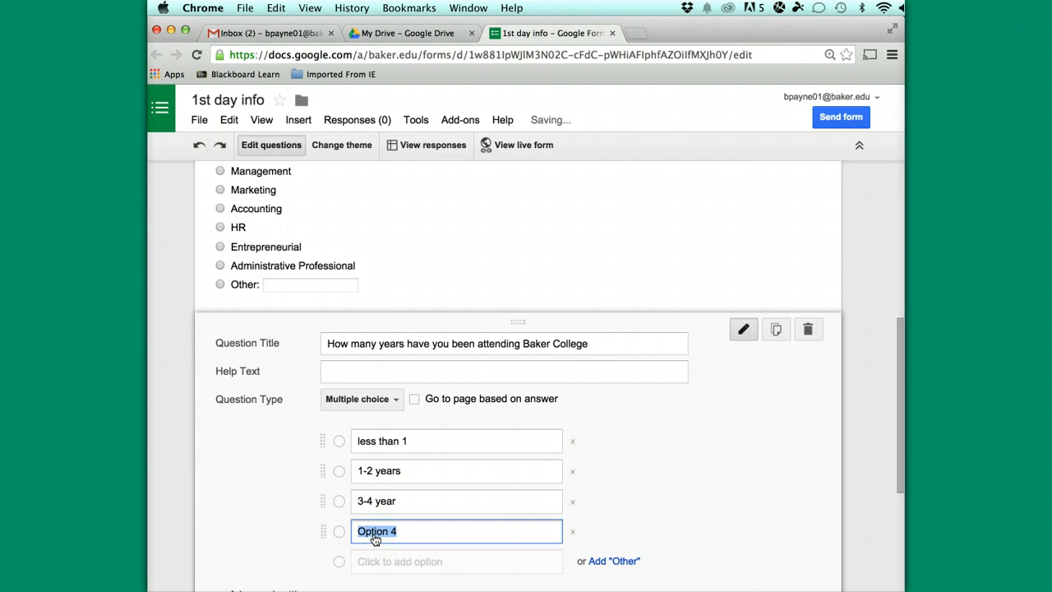
pyautogui.write('over 4 year')
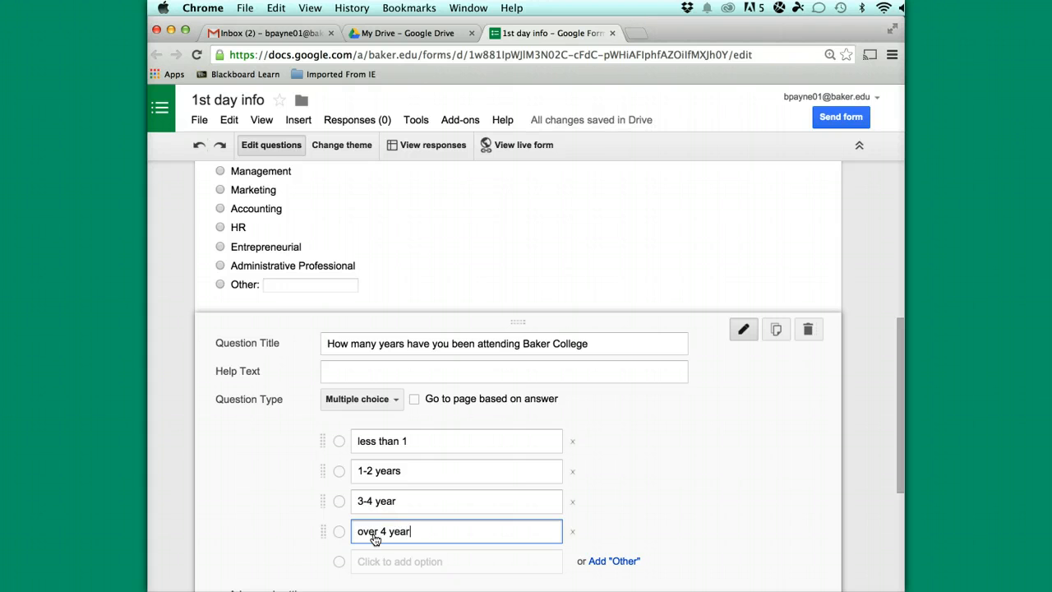
pyautogui.moveTo(634, 526)
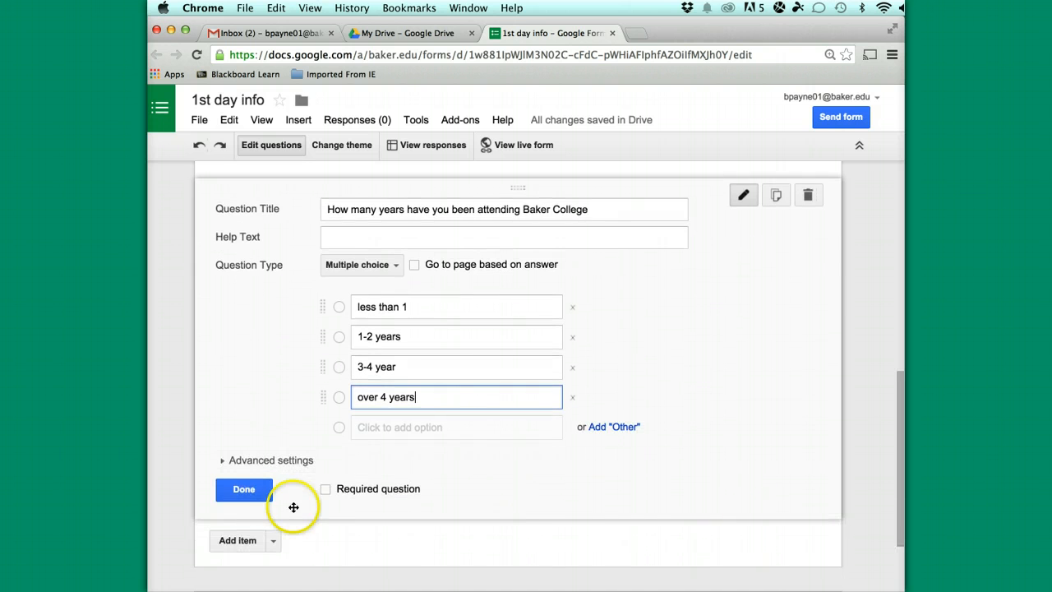
pyautogui.click(325, 489)
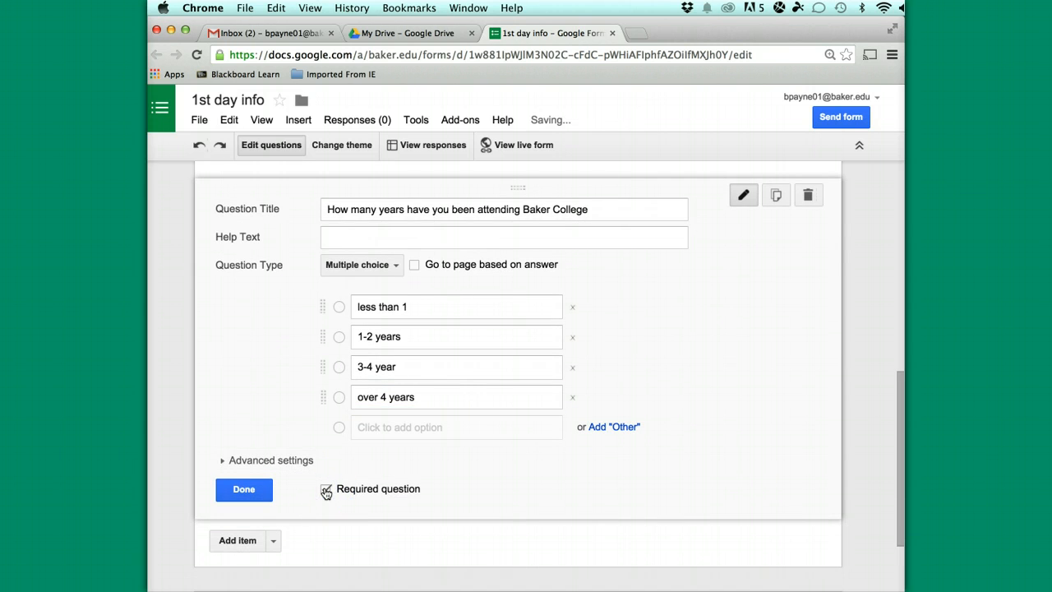
pyautogui.click(326, 488)
pyautogui.write('C')
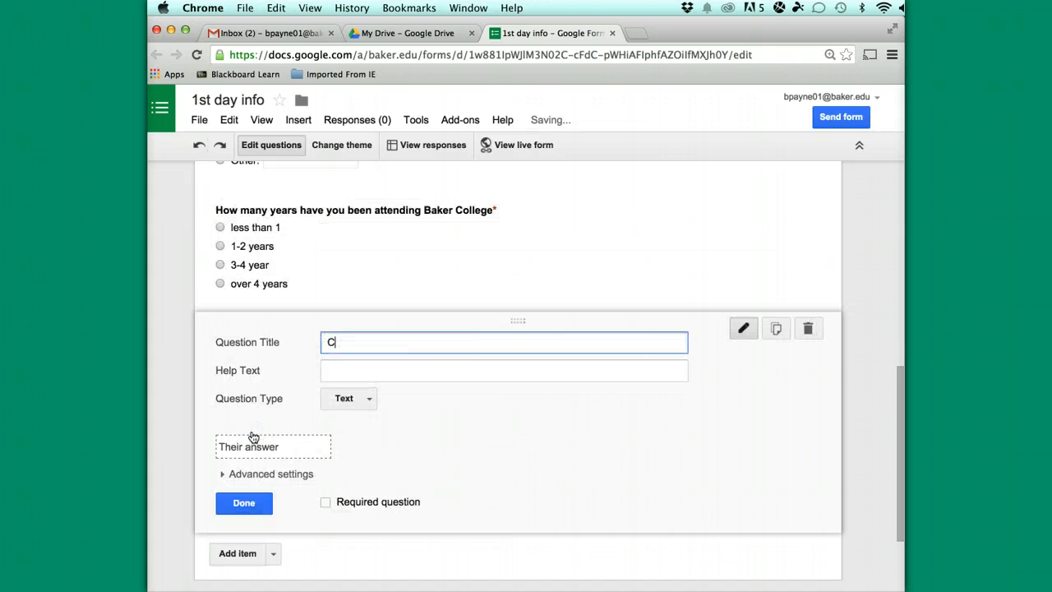
# Add a required paragraph-text question titled 'Career Goals'
pyautogui.write('areer G')
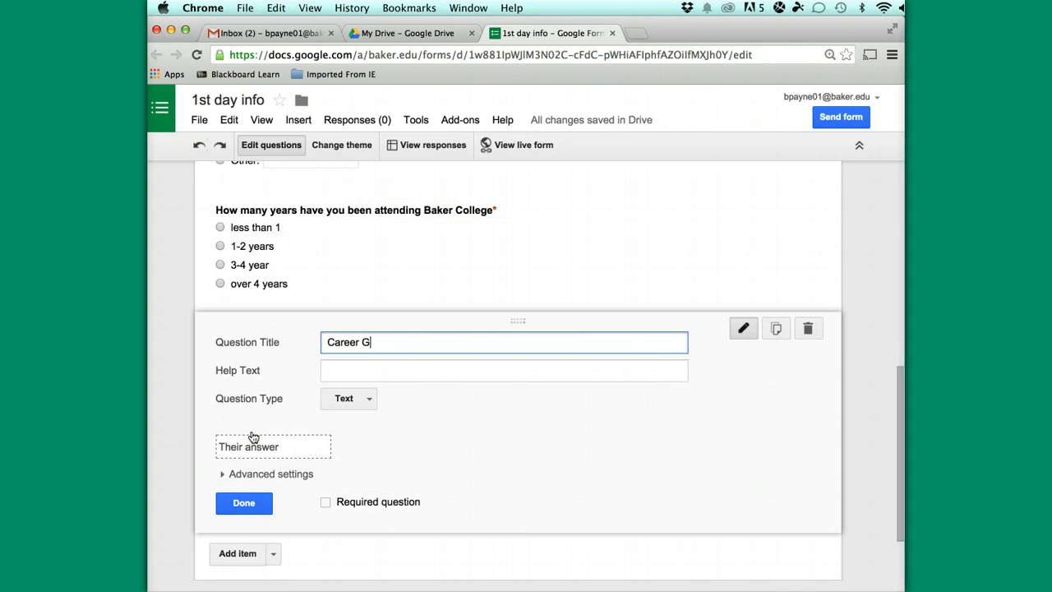
pyautogui.write('oal')
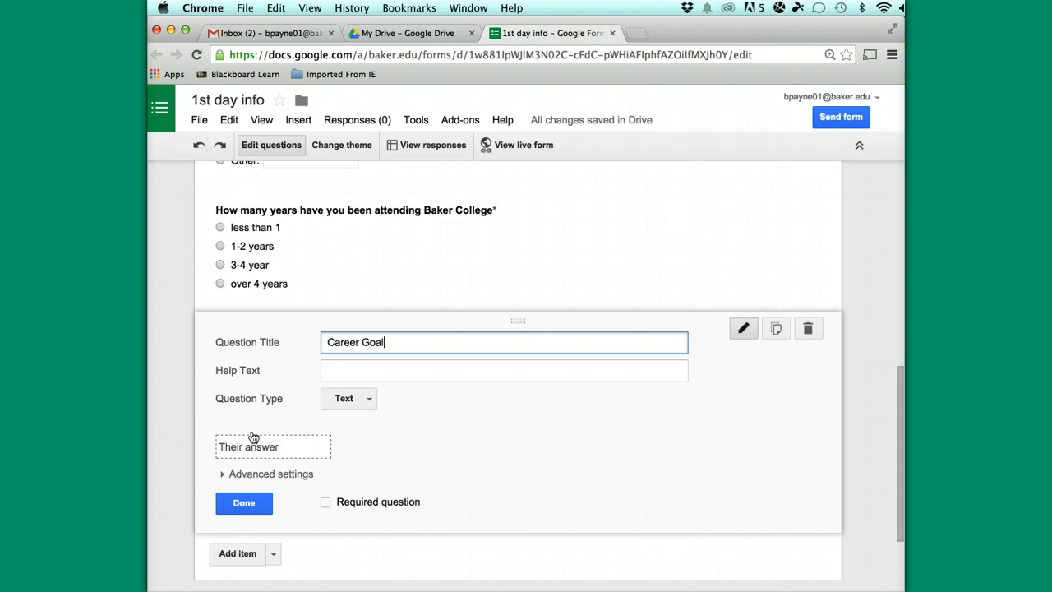
pyautogui.click(348, 398)
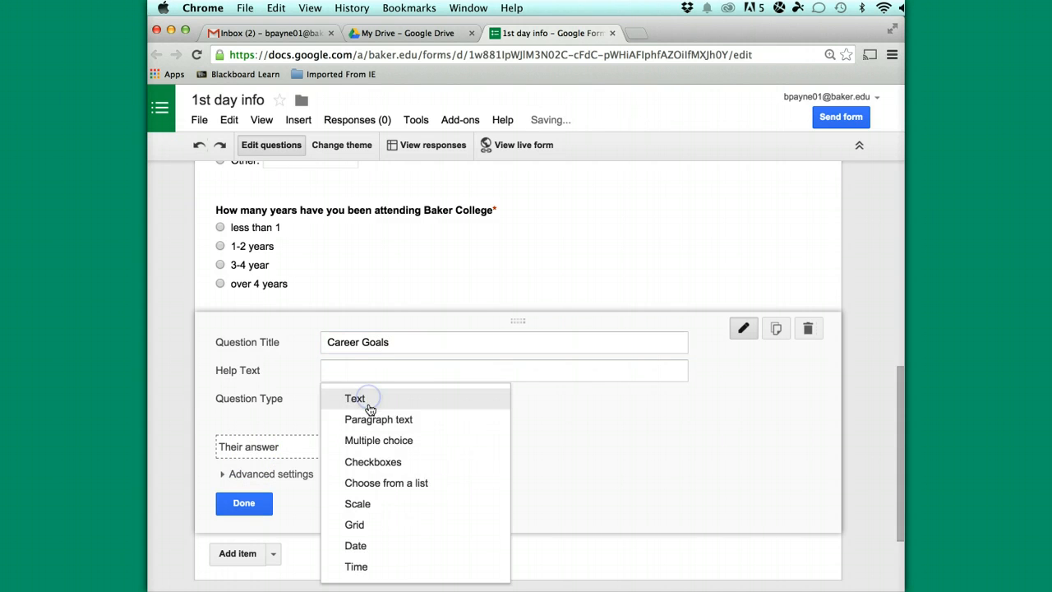
pyautogui.click(378, 419)
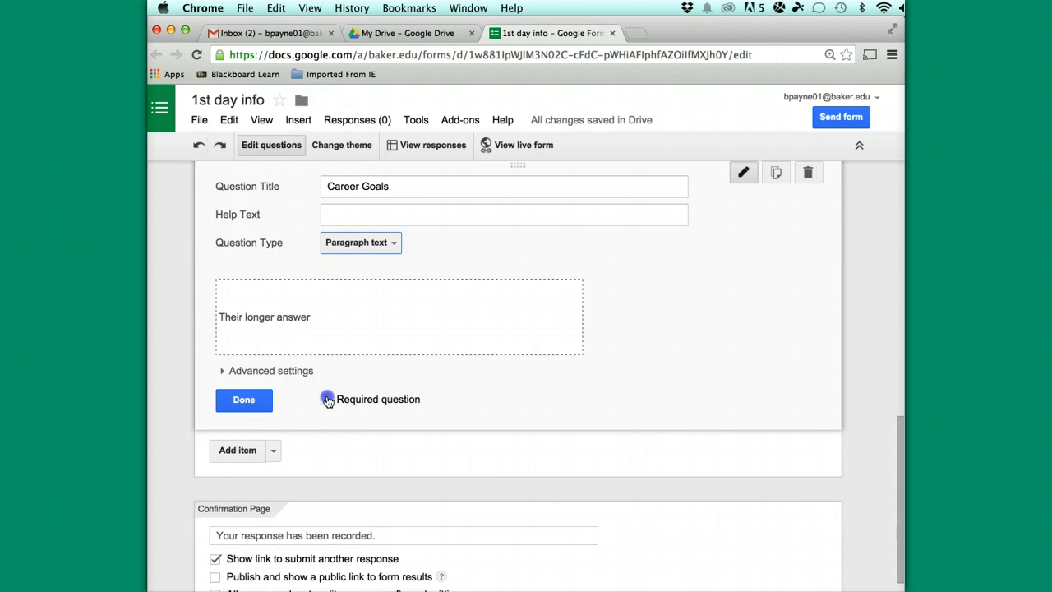
pyautogui.click(273, 450)
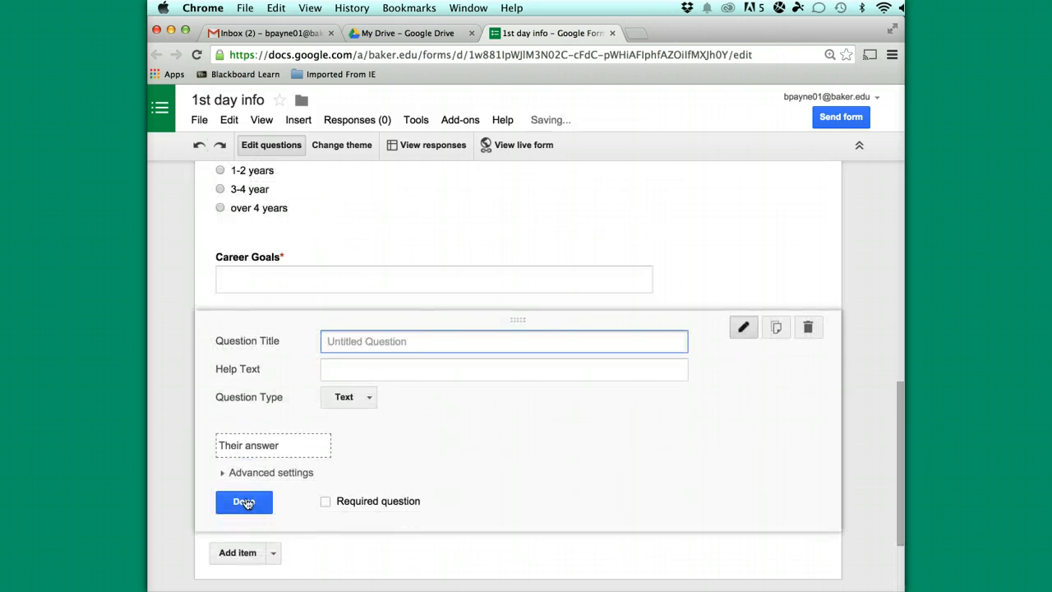
# Add a required text question titled 'Current occupation'
pyautogui.write('C')
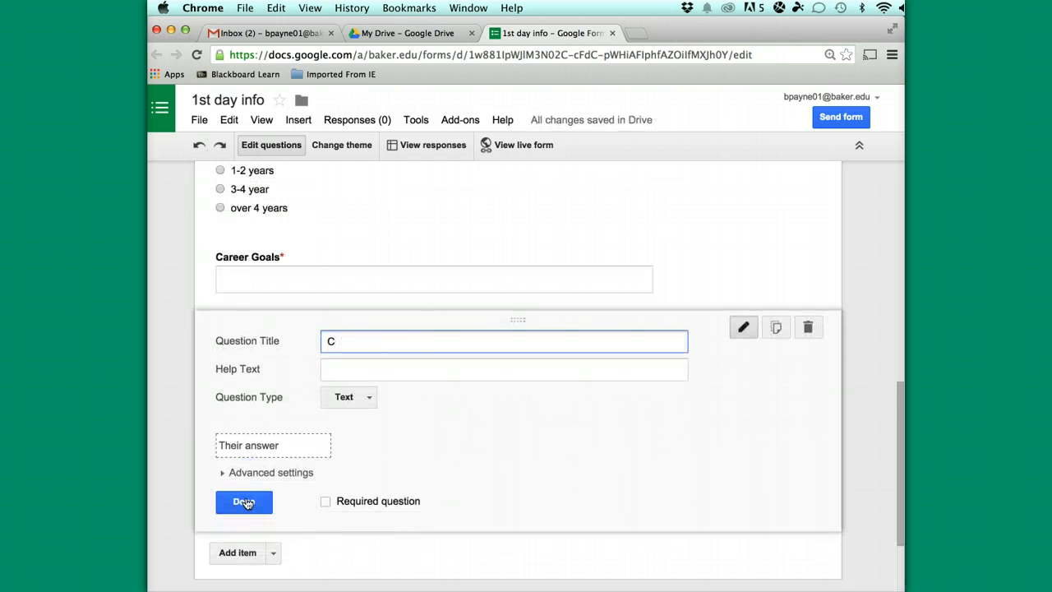
pyautogui.write('urrent')
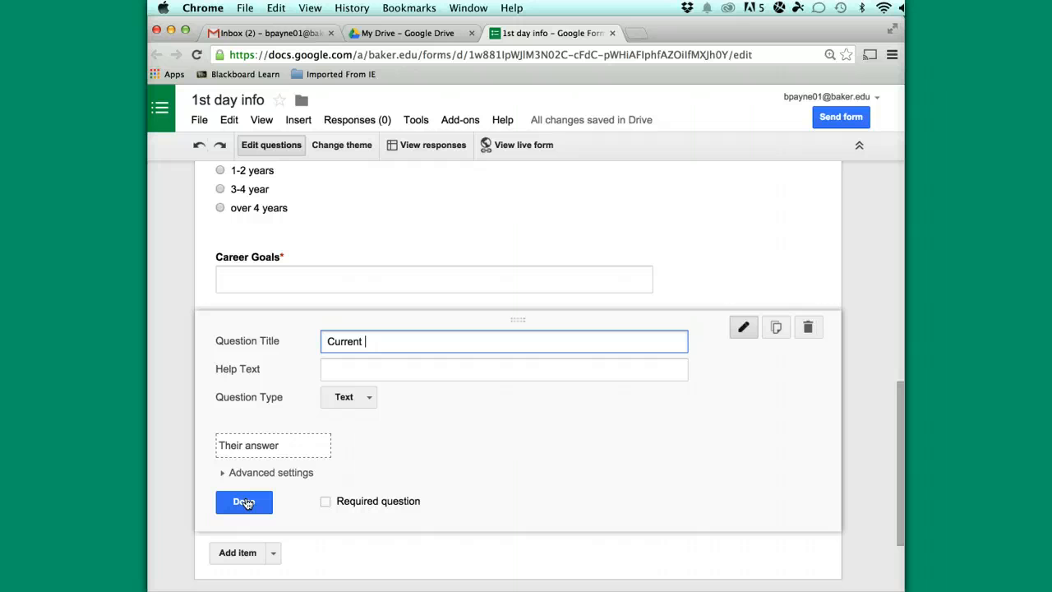
pyautogui.write('occupation')
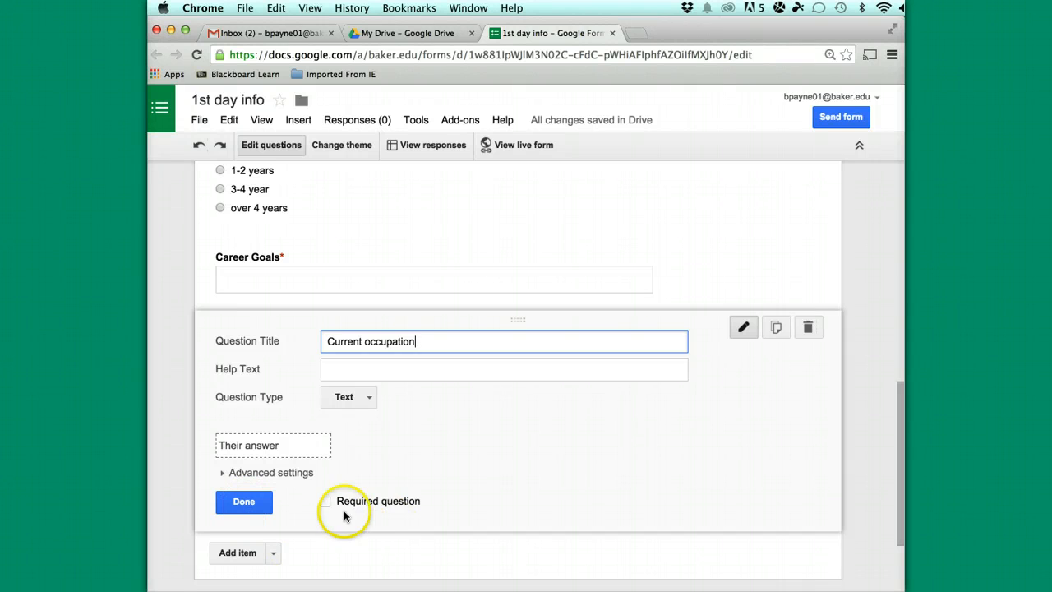
pyautogui.click(326, 500)
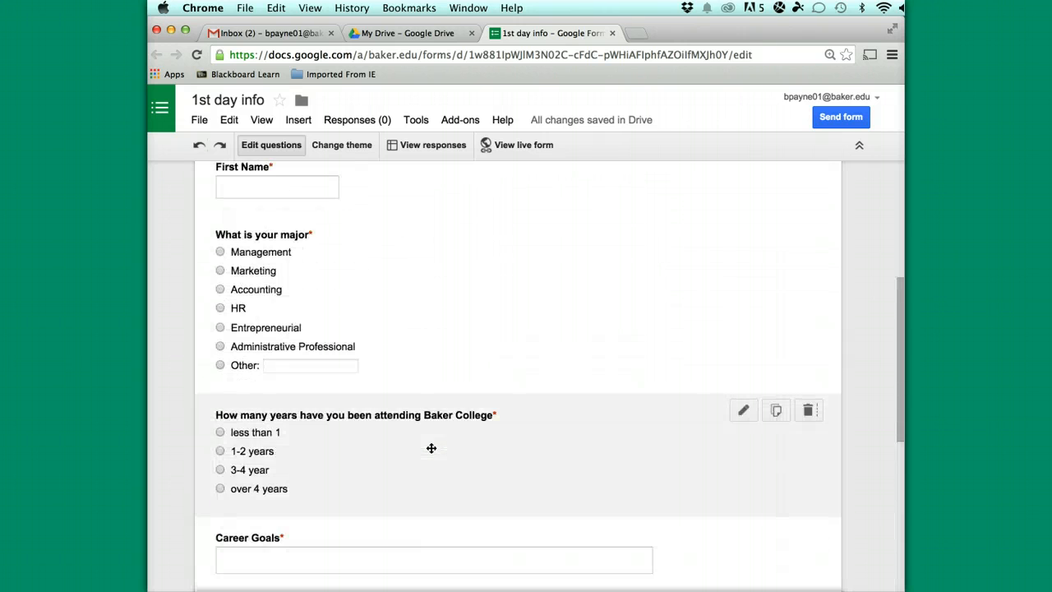
# Turn off the confirmation page's 'Show link to submit another response' and finish the occupation question
pyautogui.click(214, 200)
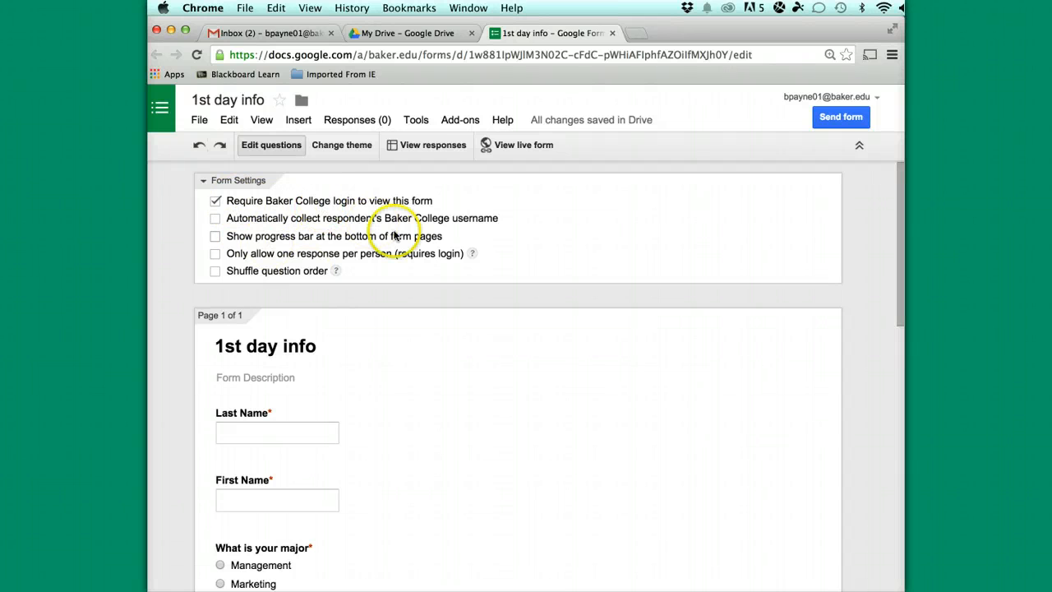
pyautogui.moveTo(328, 261)
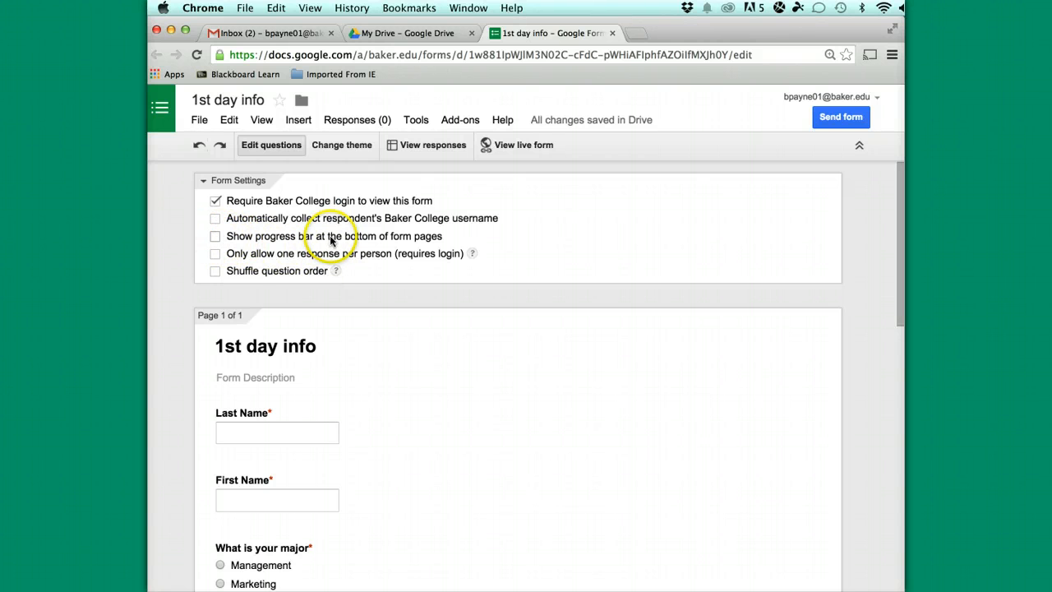
pyautogui.moveTo(402, 245)
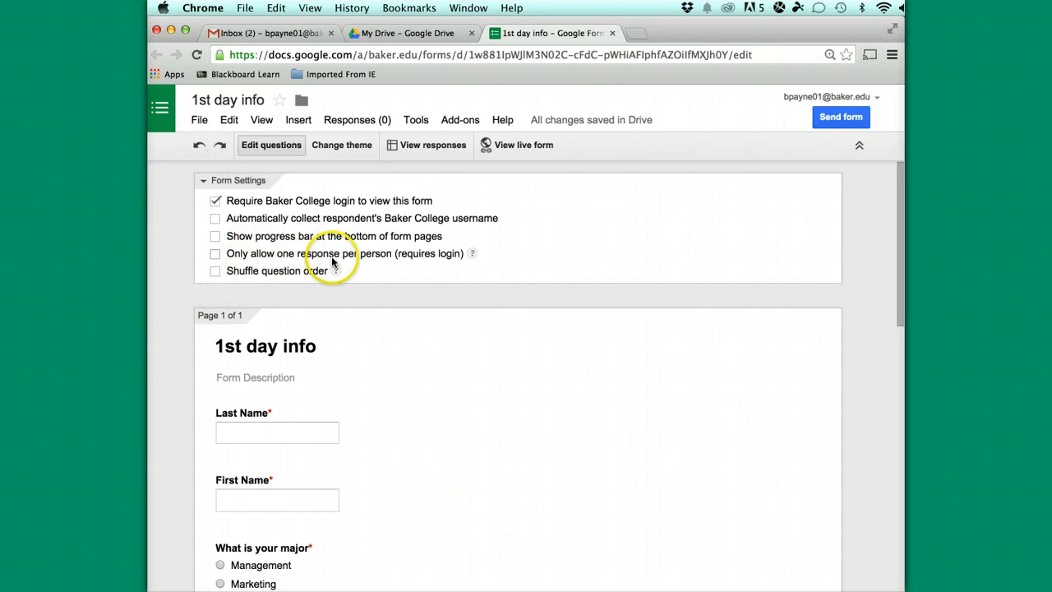
pyautogui.moveTo(312, 270)
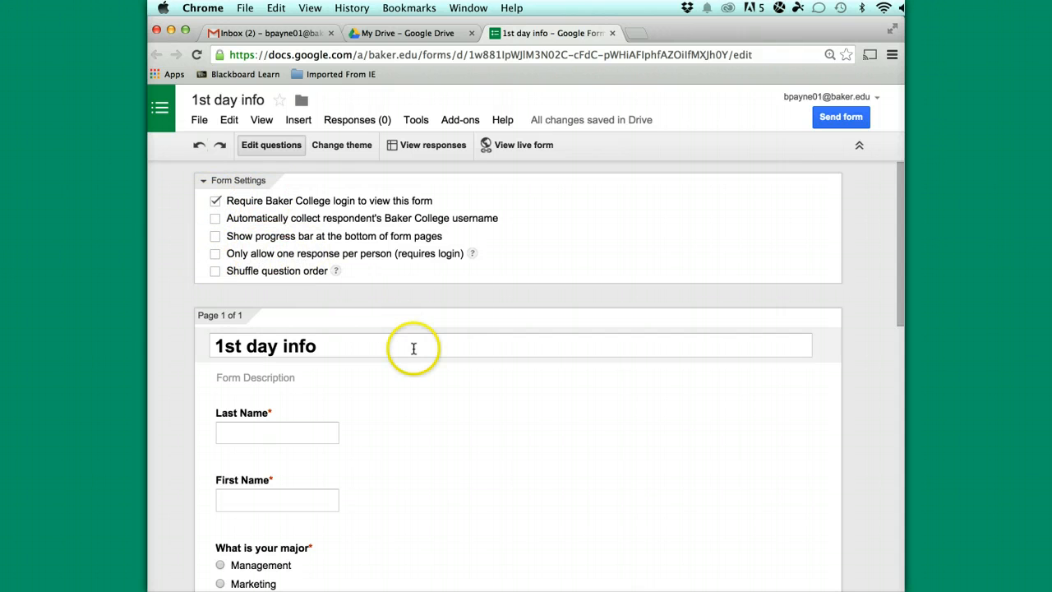
pyautogui.scroll(-3)
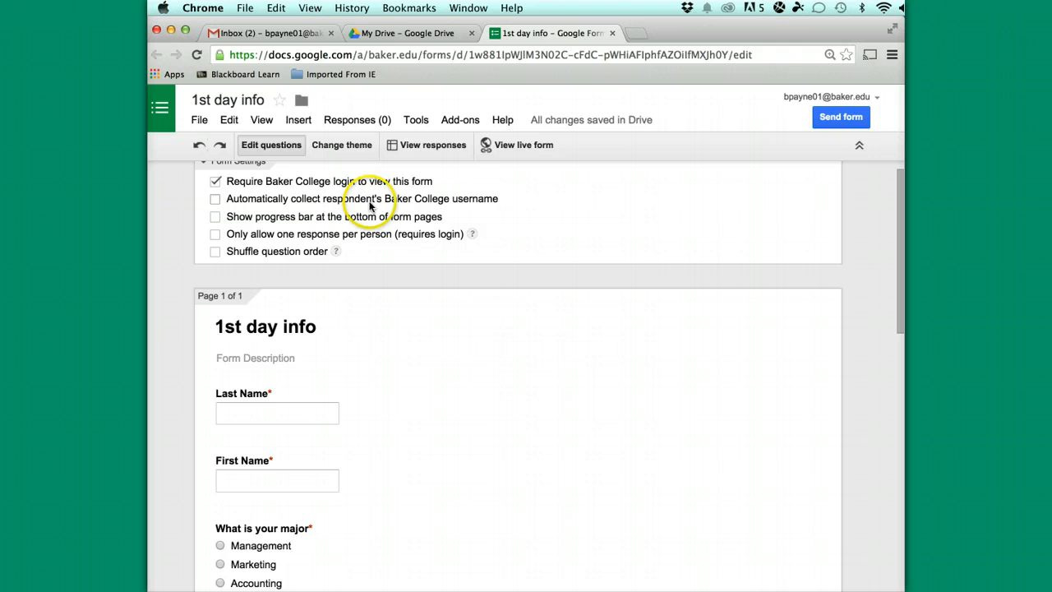
pyautogui.scroll(-3)
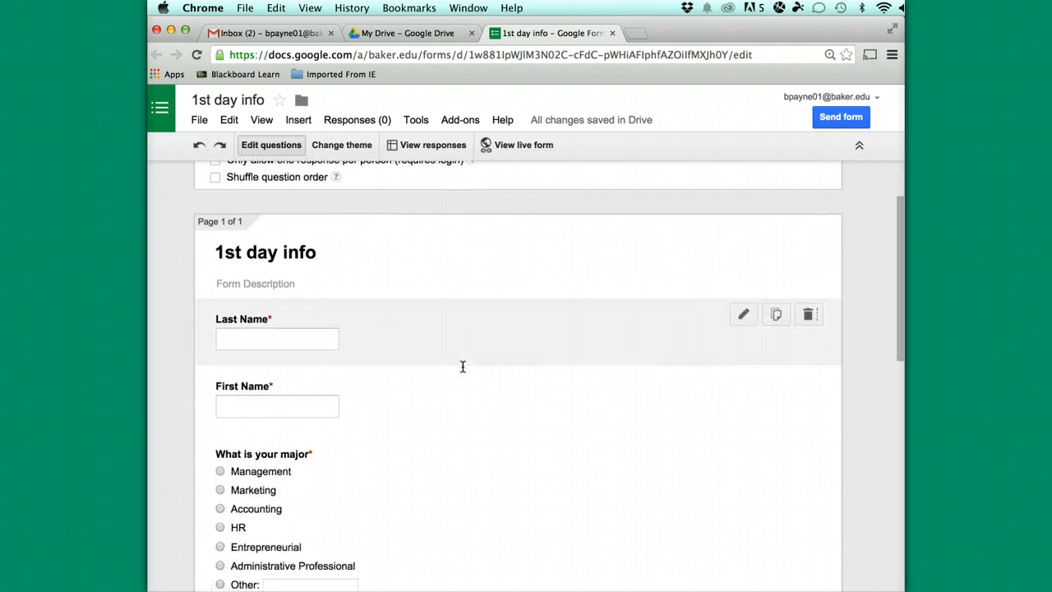
pyautogui.scroll(-3)
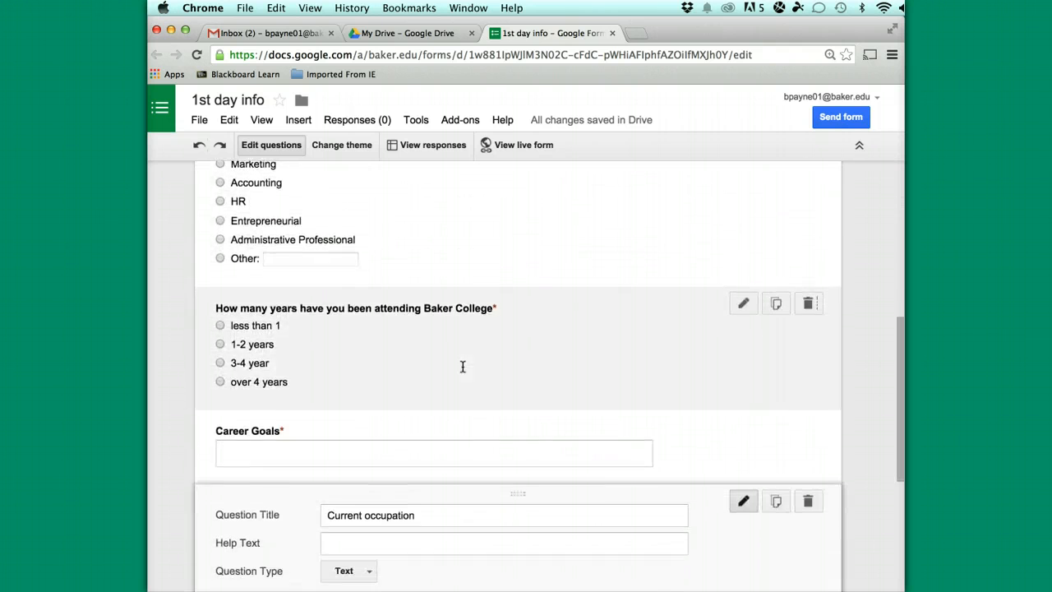
pyautogui.scroll(-3)
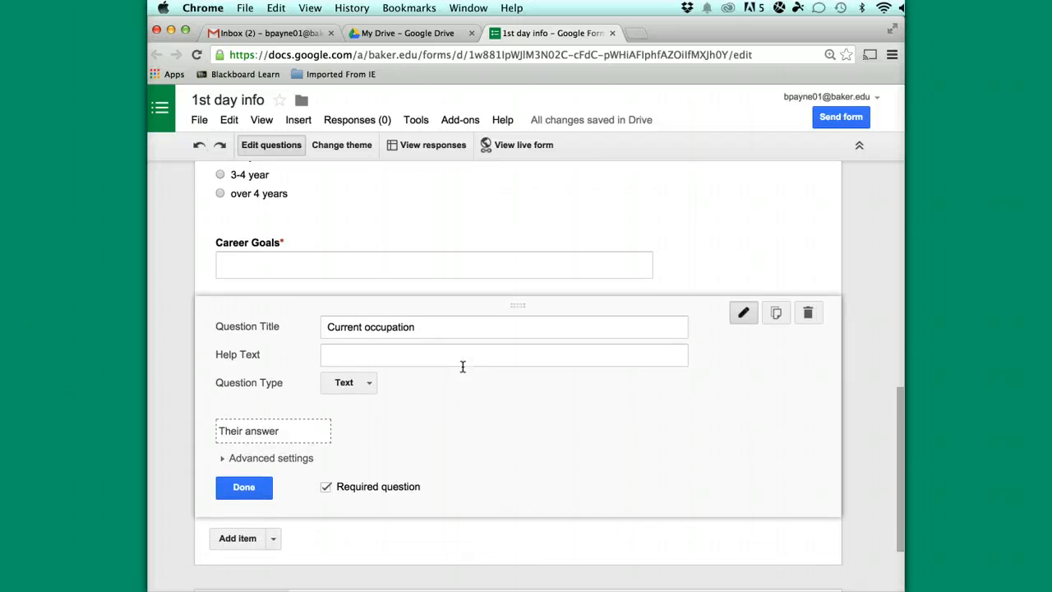
pyautogui.scroll(-3)
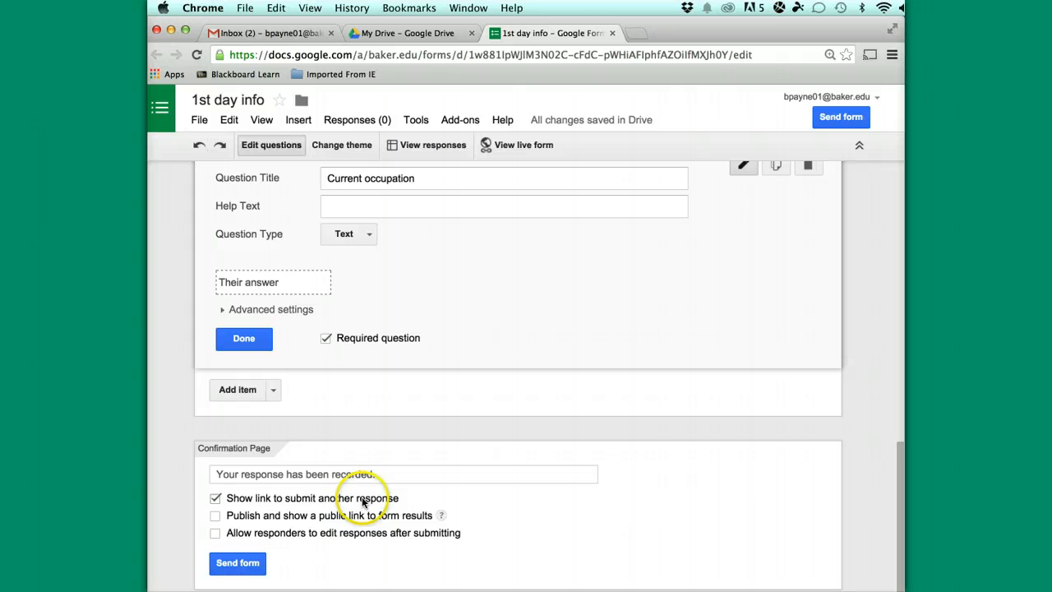
pyautogui.click(216, 498)
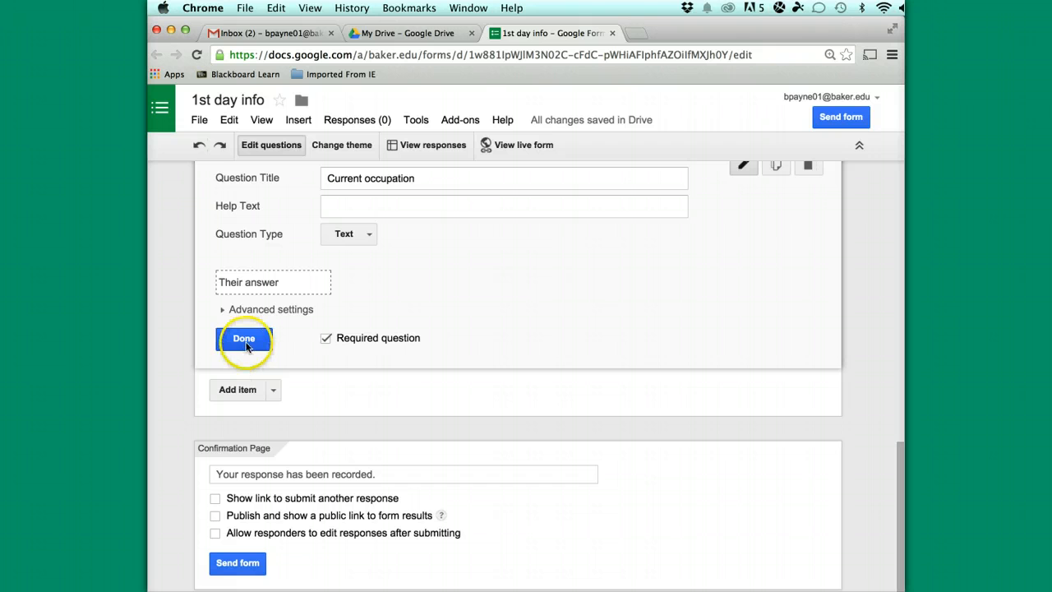
pyautogui.click(243, 339)
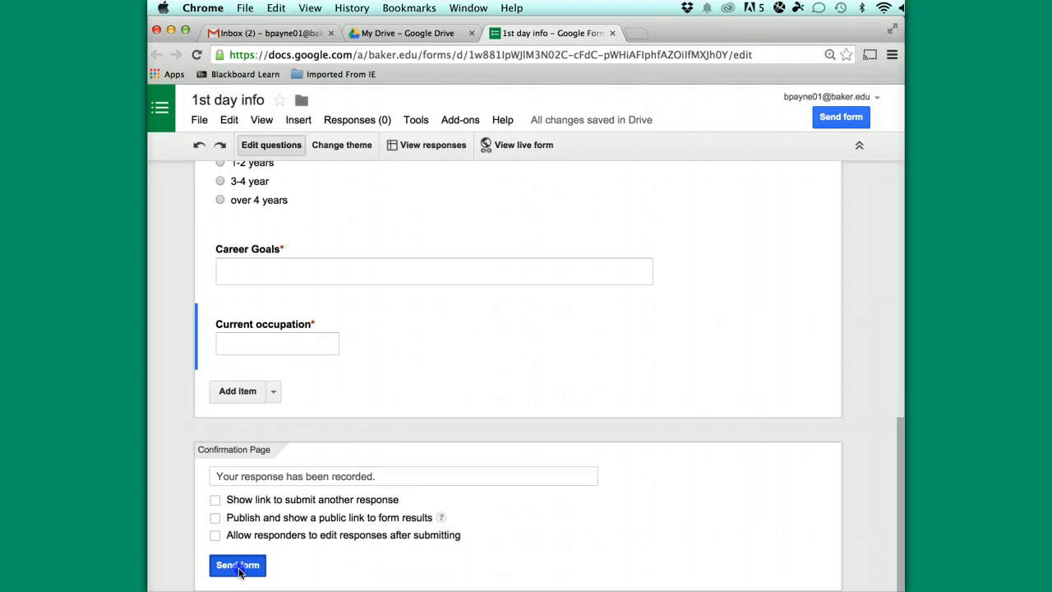
# Share the form via Send form with a shortened Short Url link
pyautogui.click(236, 565)
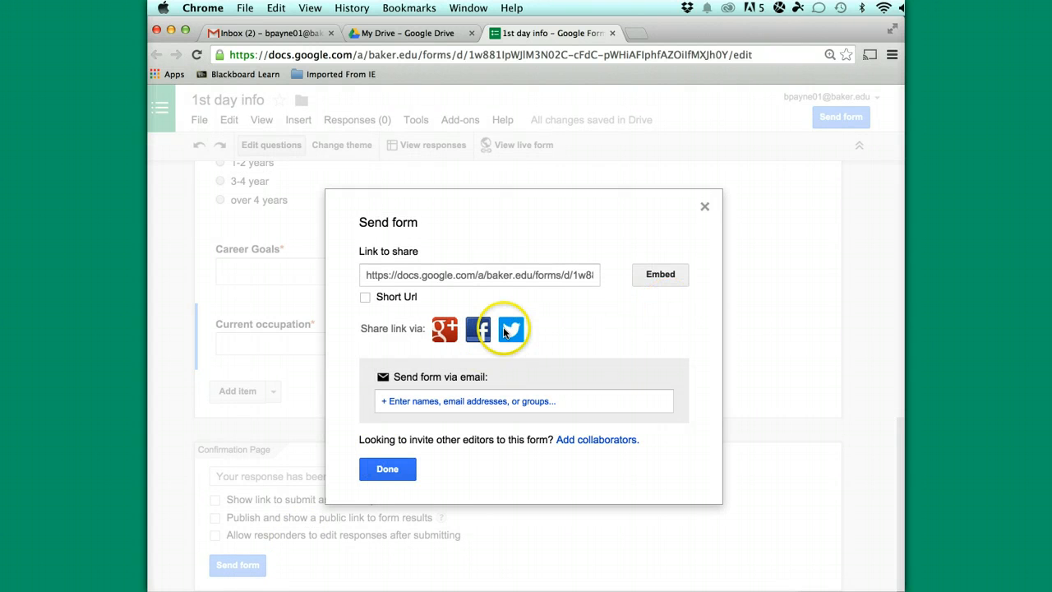
pyautogui.moveTo(566, 401)
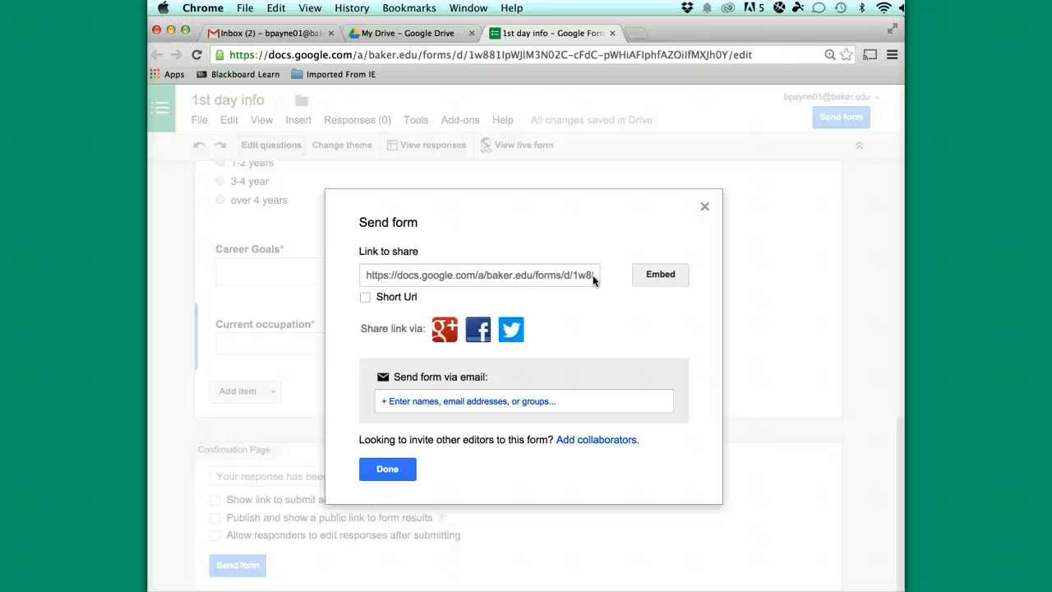
pyautogui.moveTo(579, 316)
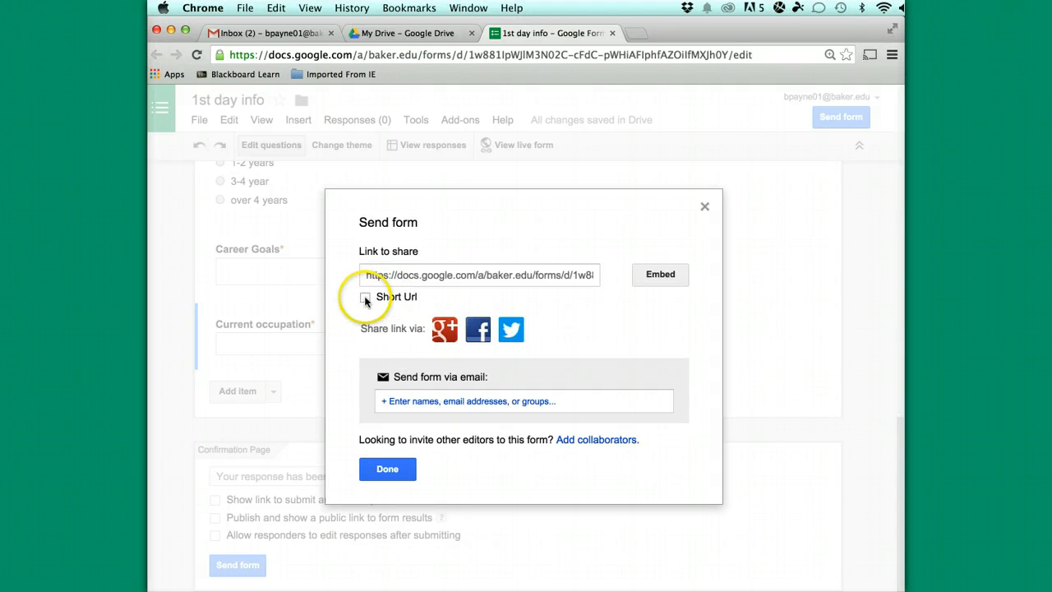
pyautogui.click(365, 296)
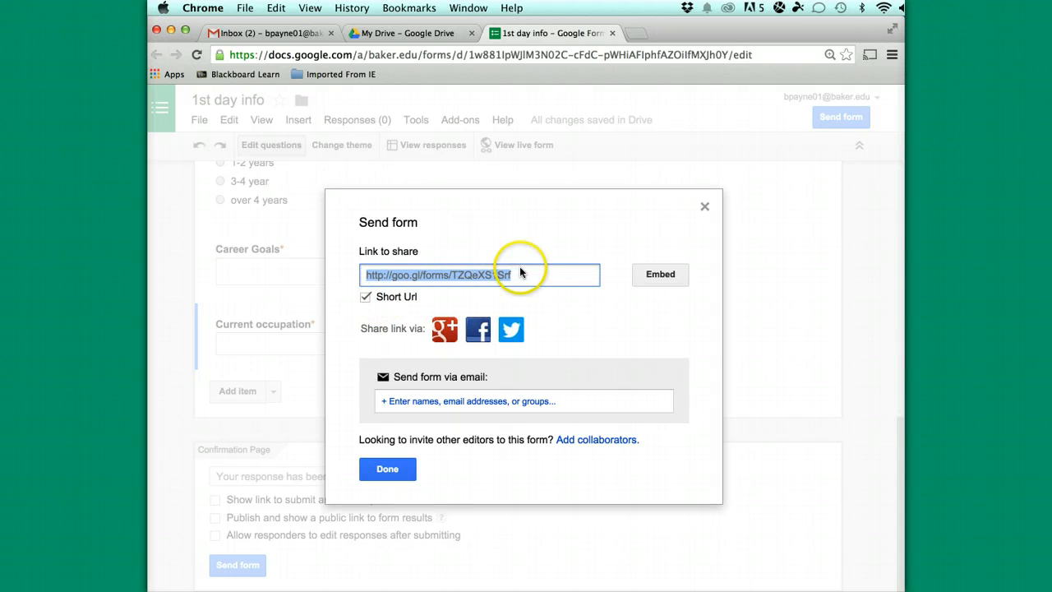
pyautogui.click(365, 296)
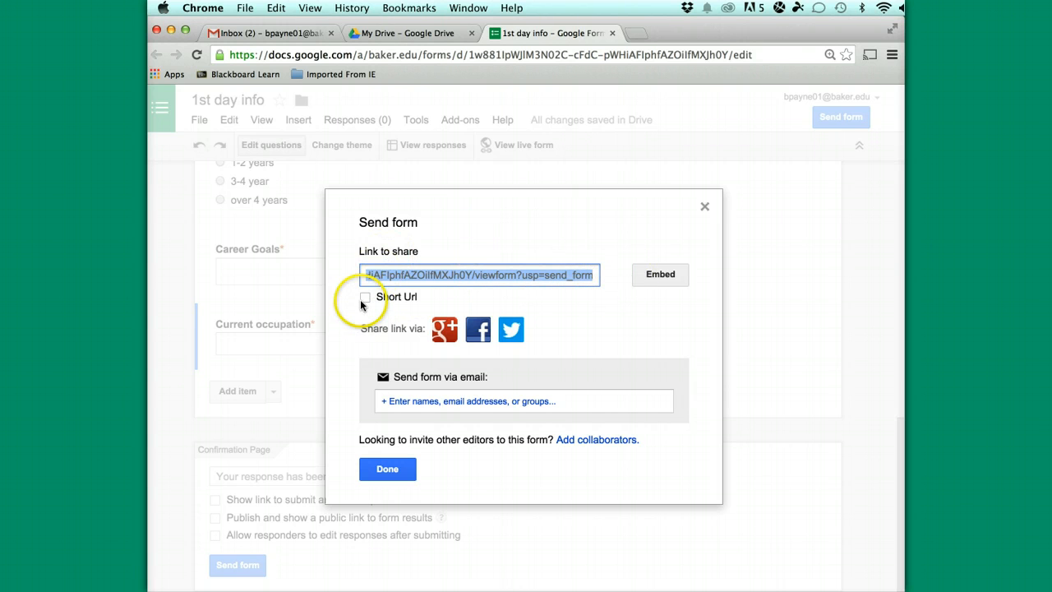
pyautogui.click(365, 295)
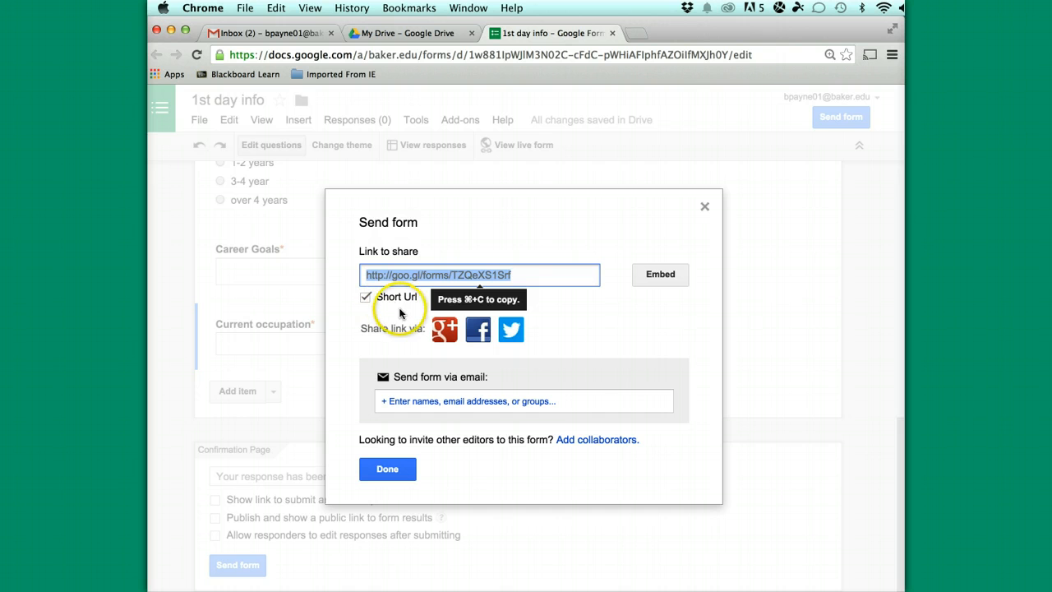
pyautogui.moveTo(485, 309)
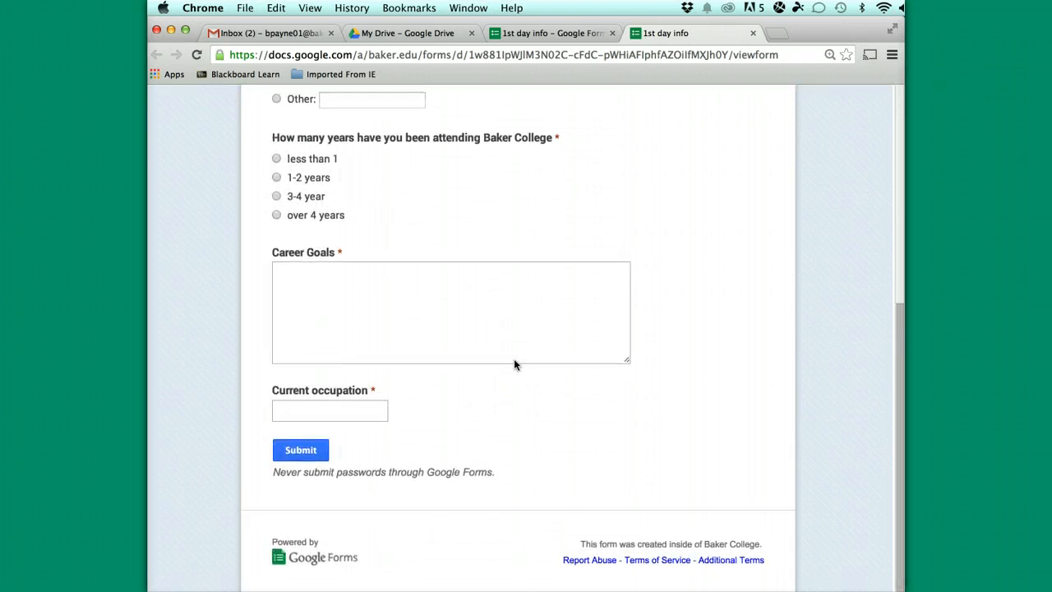
# Return from the live form to the editor and open the '1st day info (Responses)' spreadsheet
pyautogui.scroll(3)
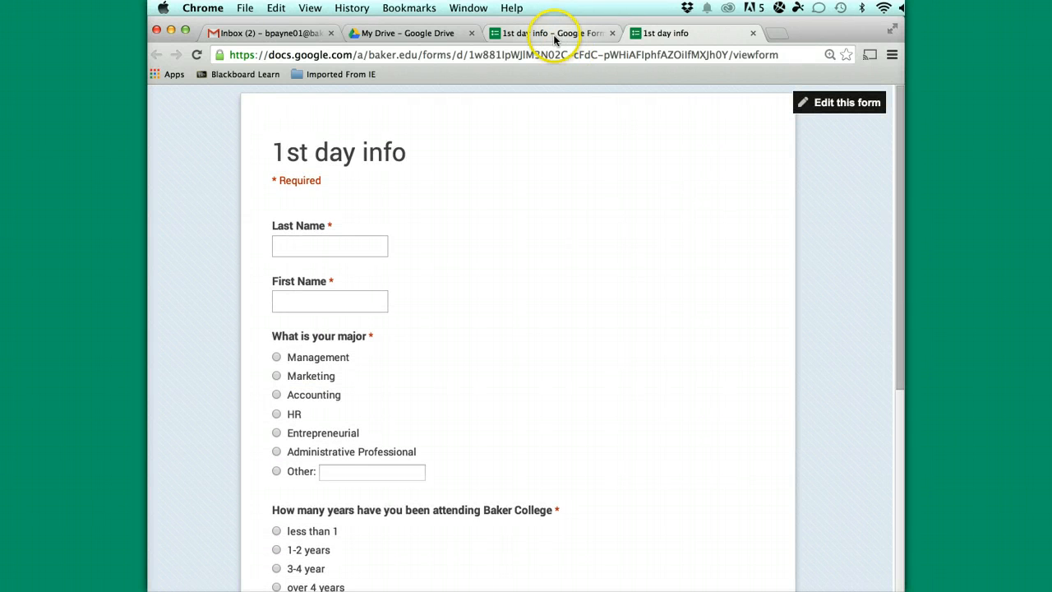
pyautogui.click(546, 33)
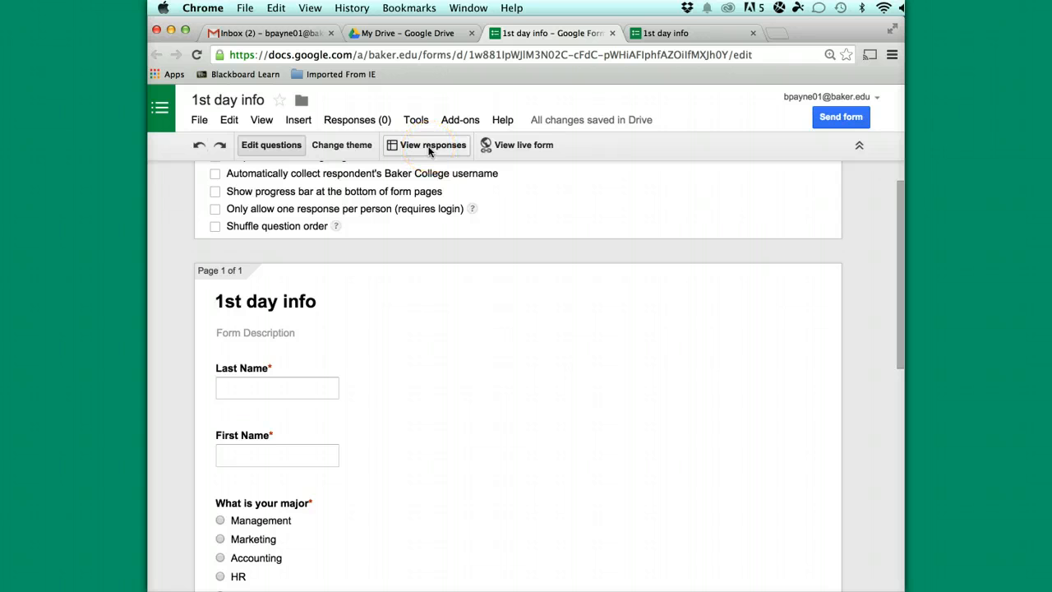
pyautogui.click(434, 145)
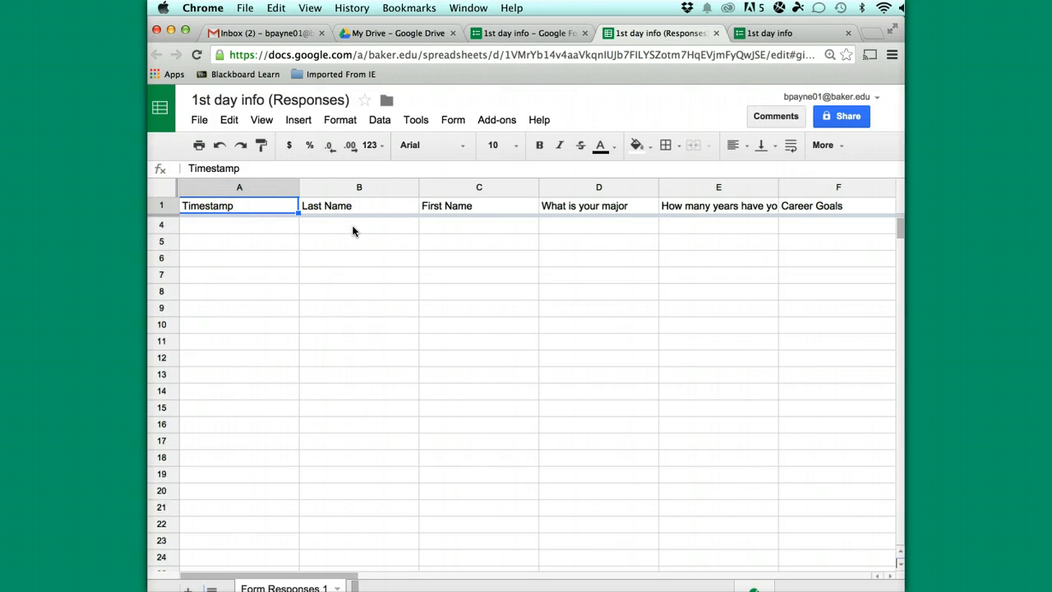
pyautogui.moveTo(608, 276)
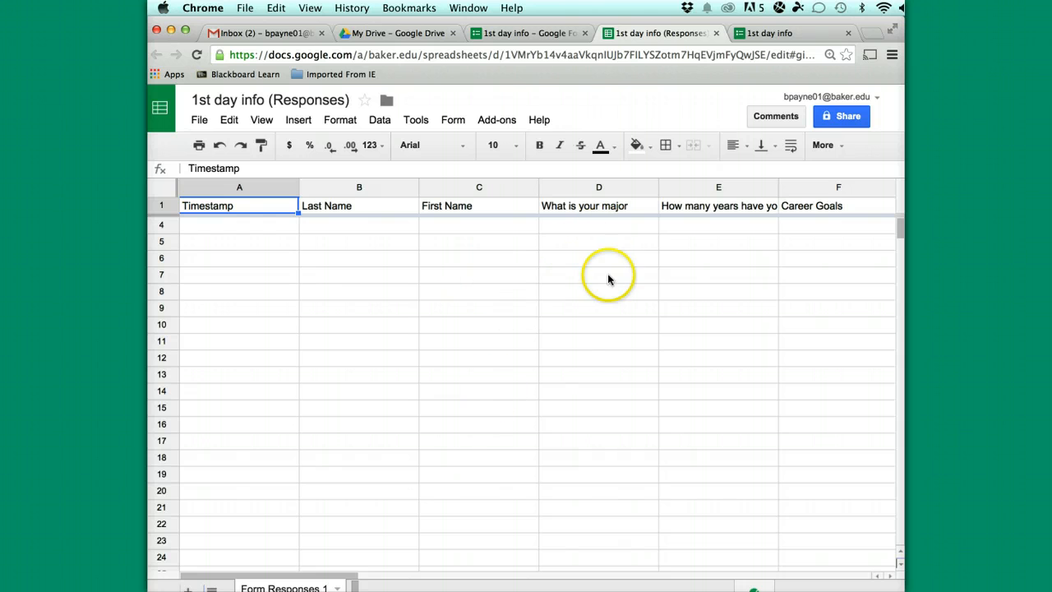
pyautogui.moveTo(782, 292)
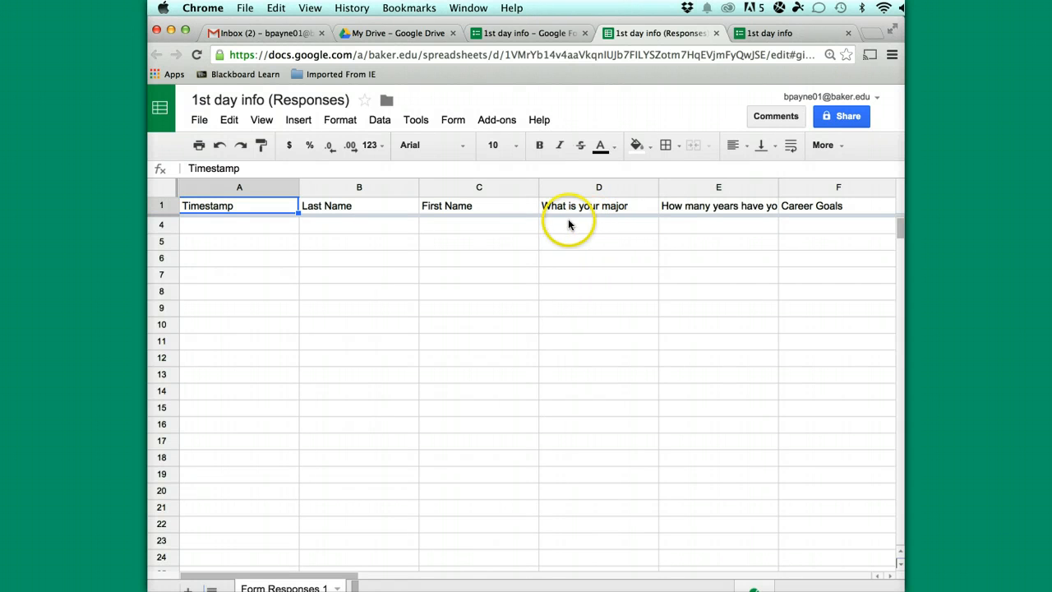
pyautogui.moveTo(598, 256)
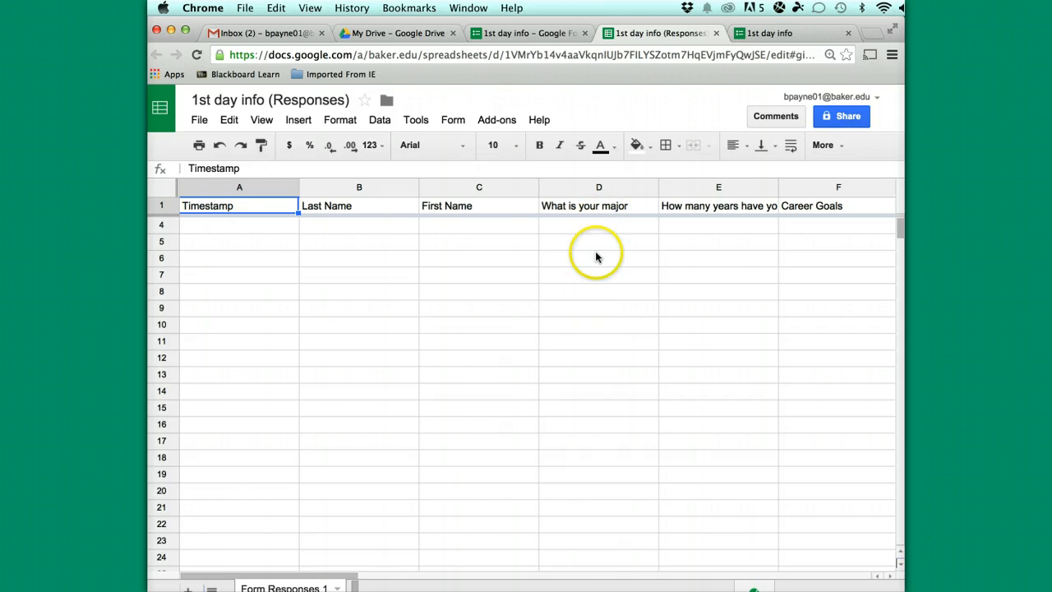
pyautogui.moveTo(601, 329)
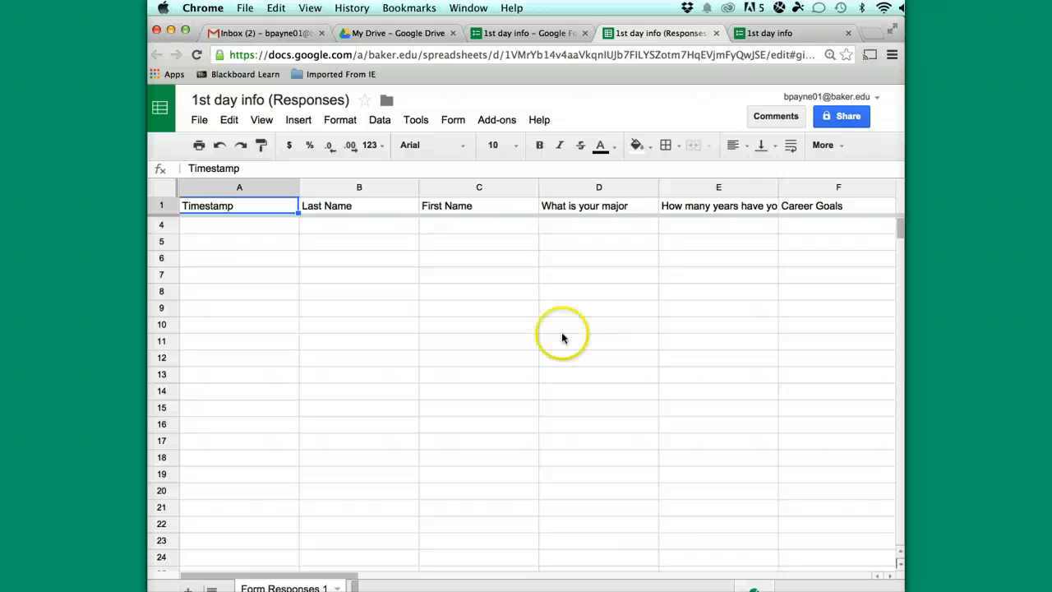
pyautogui.moveTo(464, 475)
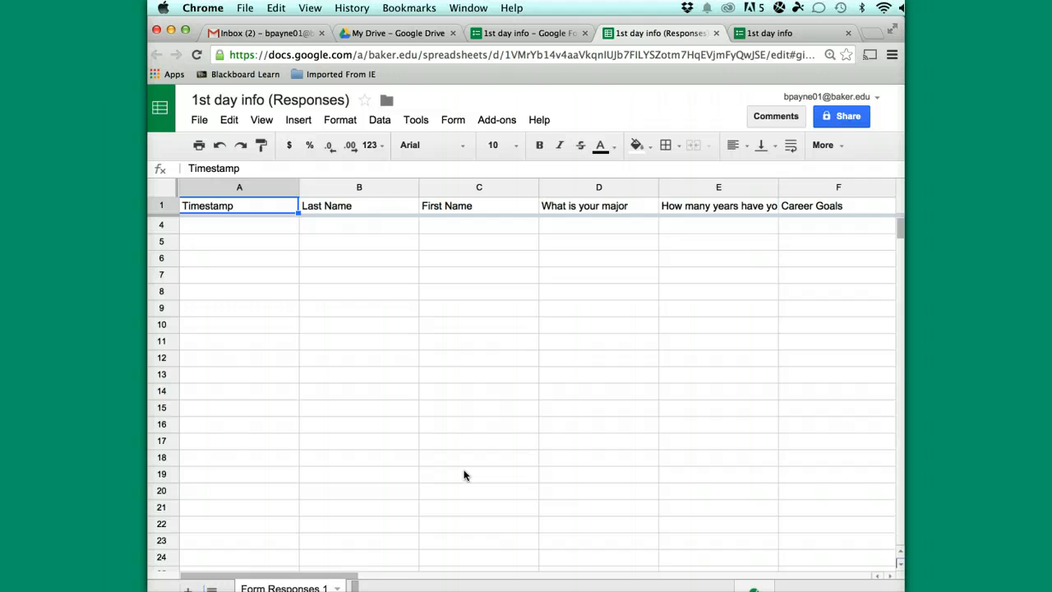